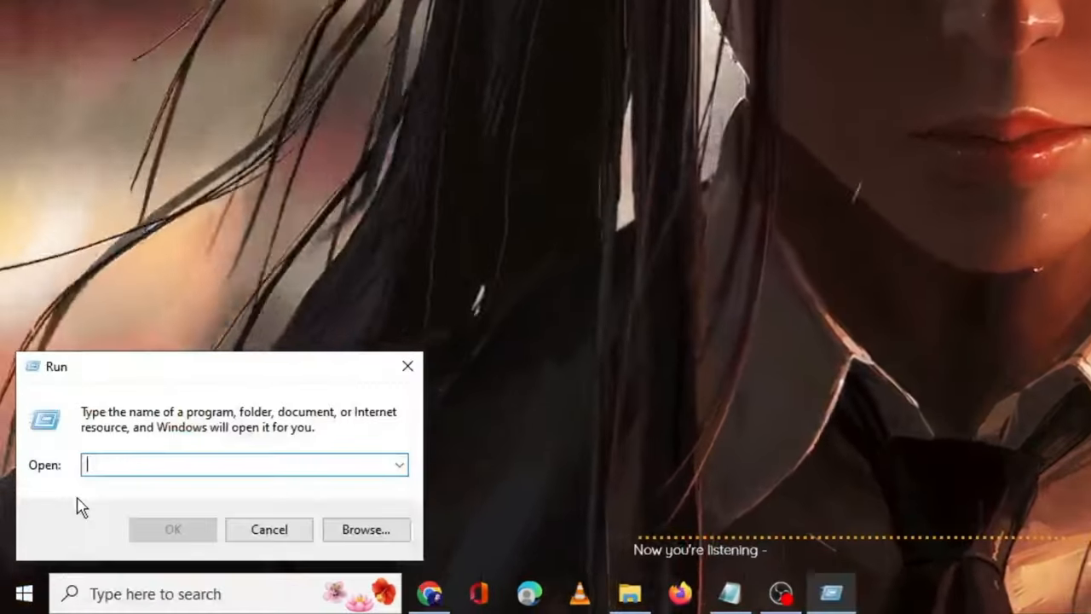
- Run steam://flushconfig/ from the Run dialog to reset Steam's configuration and download cache
{"action": "type", "text": "s"}
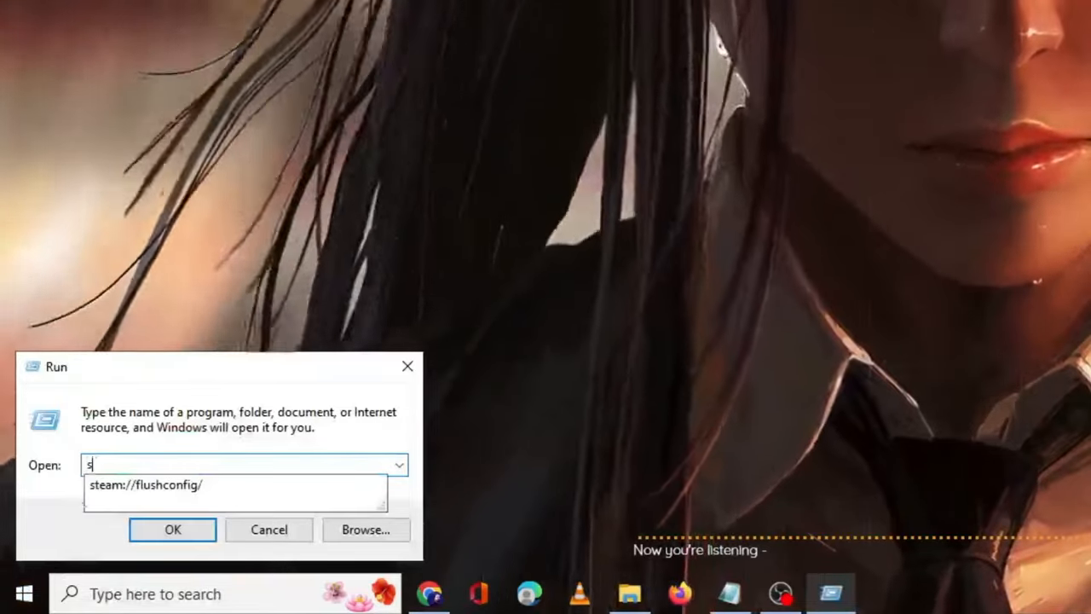
{"action": "type", "text": "team://flushconfig/"}
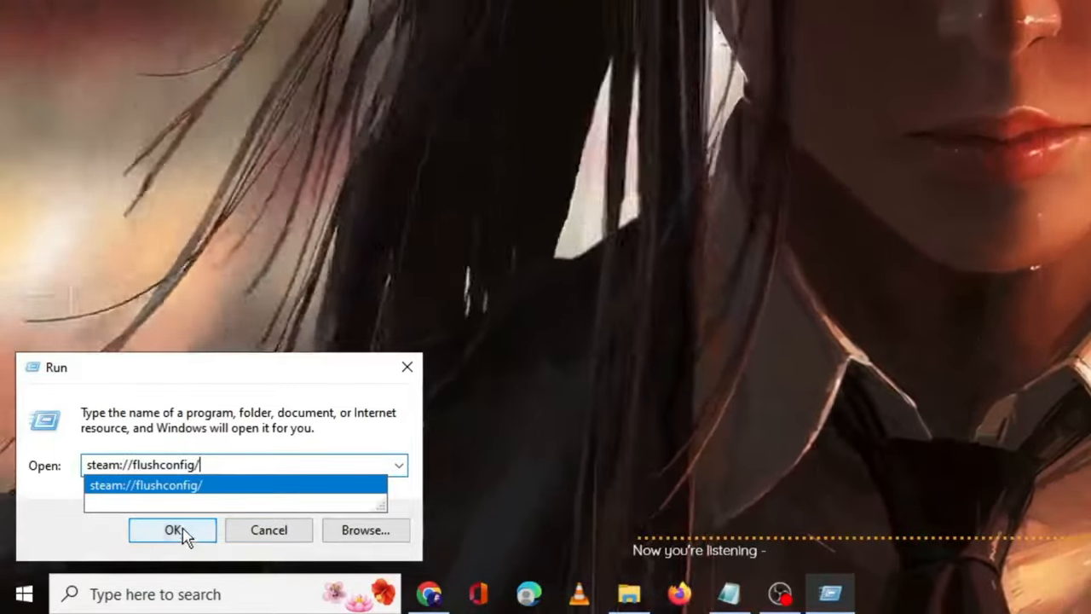
{"action": "left_click", "coordinate": [172, 529]}
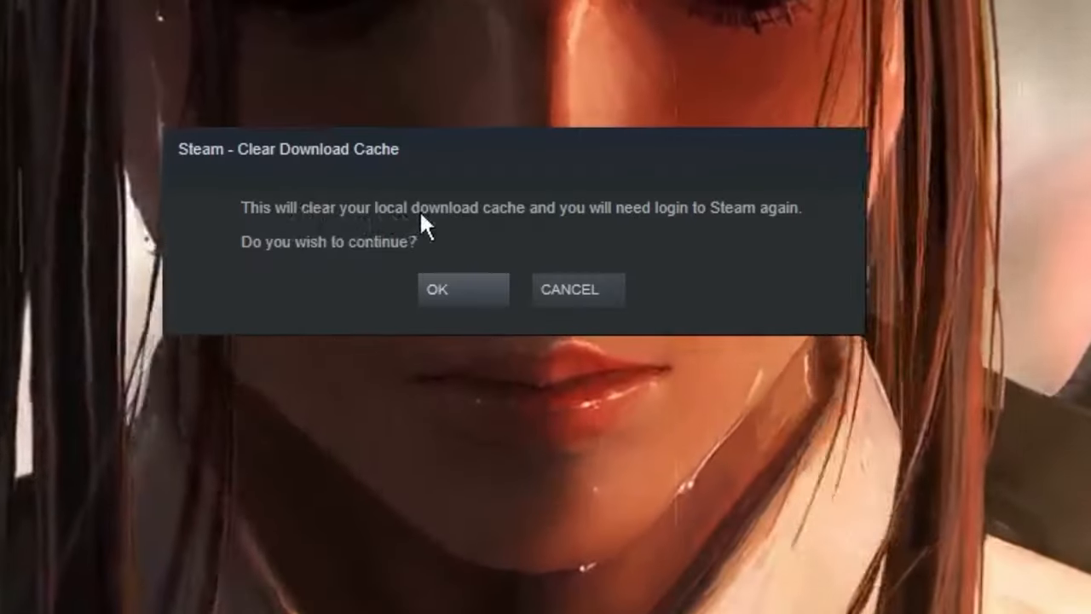
{"action": "mouse_move", "coordinate": [661, 222]}
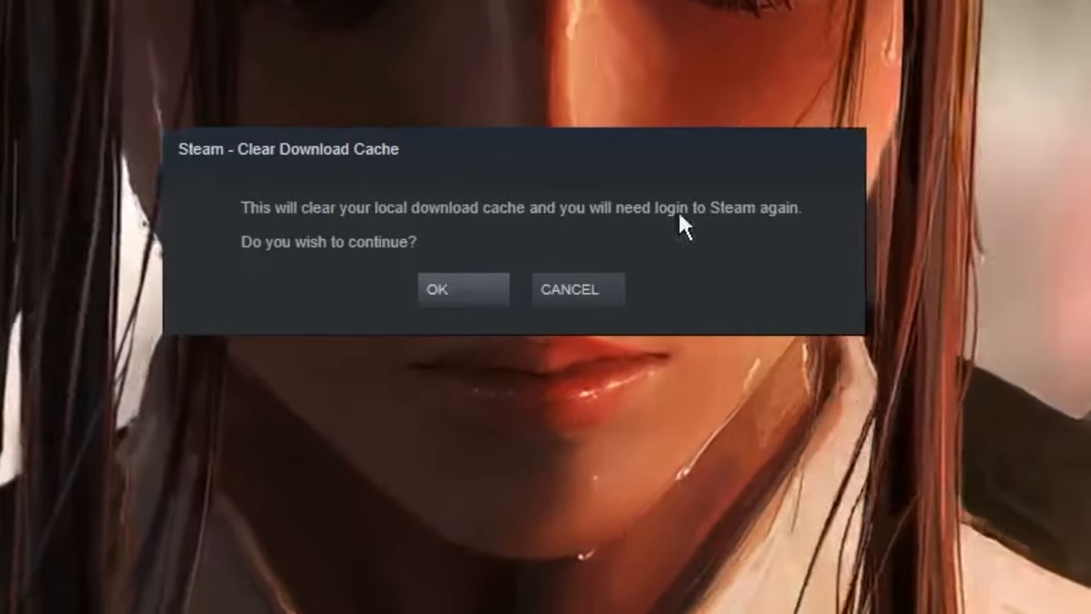
{"action": "mouse_move", "coordinate": [550, 209]}
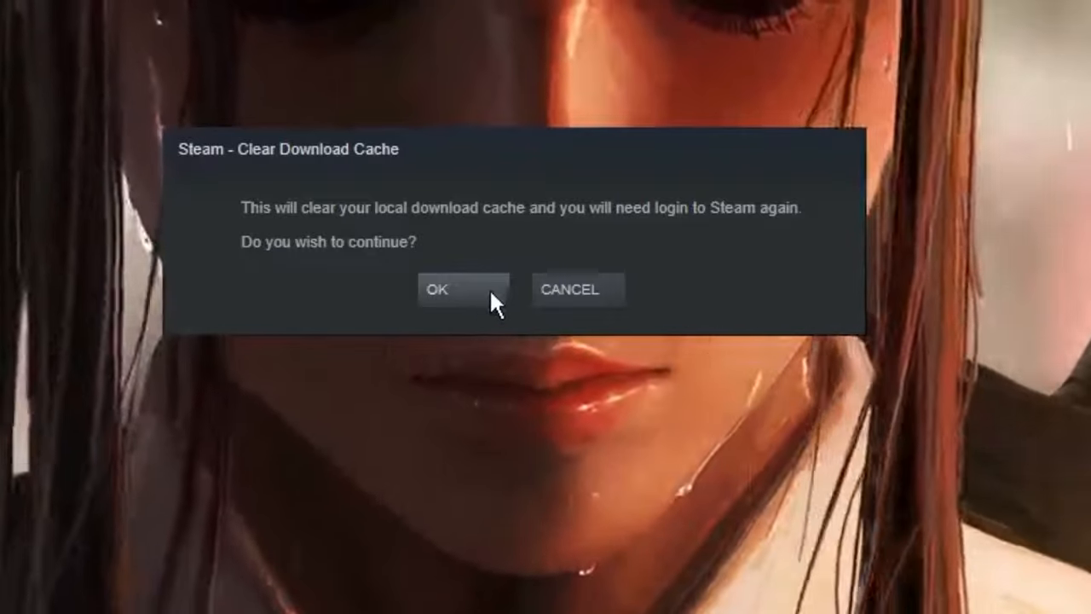
- Confirm the Clear Download Cache prompt so Steam reopens on the Library page
{"action": "left_click", "coordinate": [437, 289]}
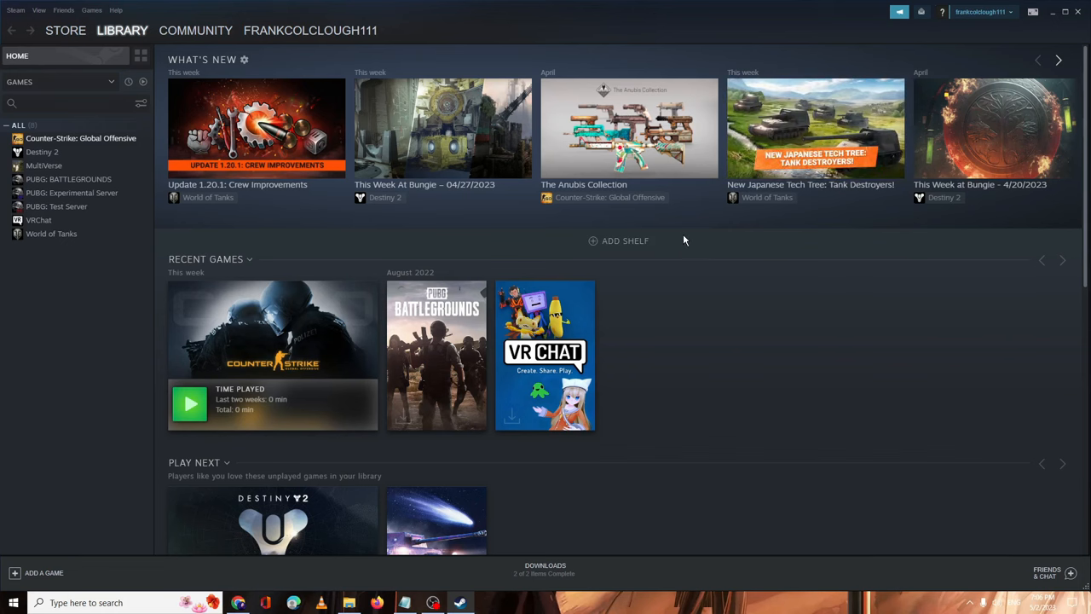
{"action": "mouse_move", "coordinate": [614, 240]}
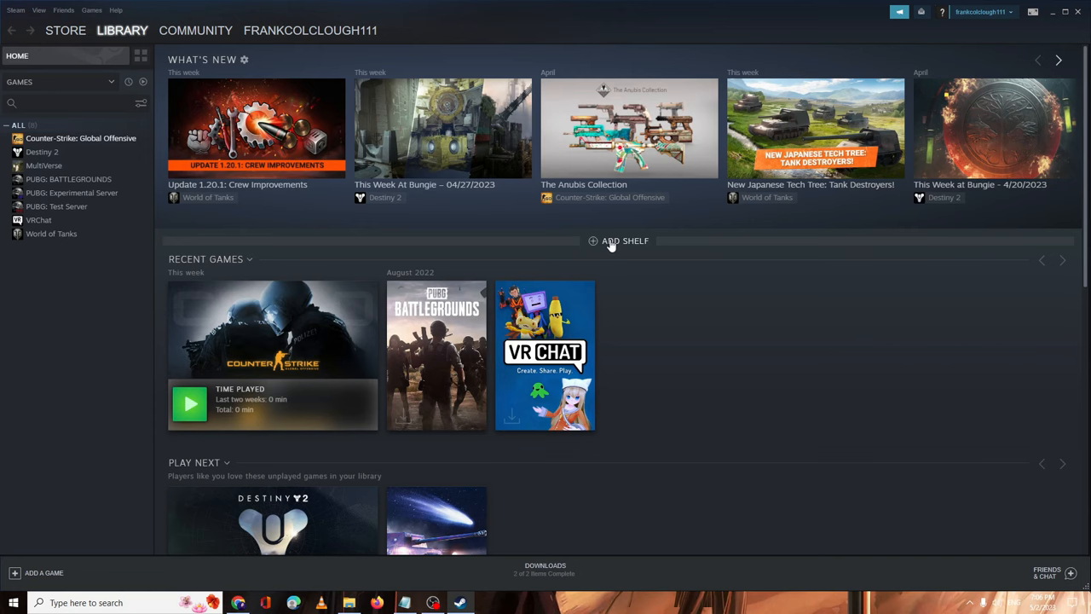
{"action": "mouse_move", "coordinate": [264, 250]}
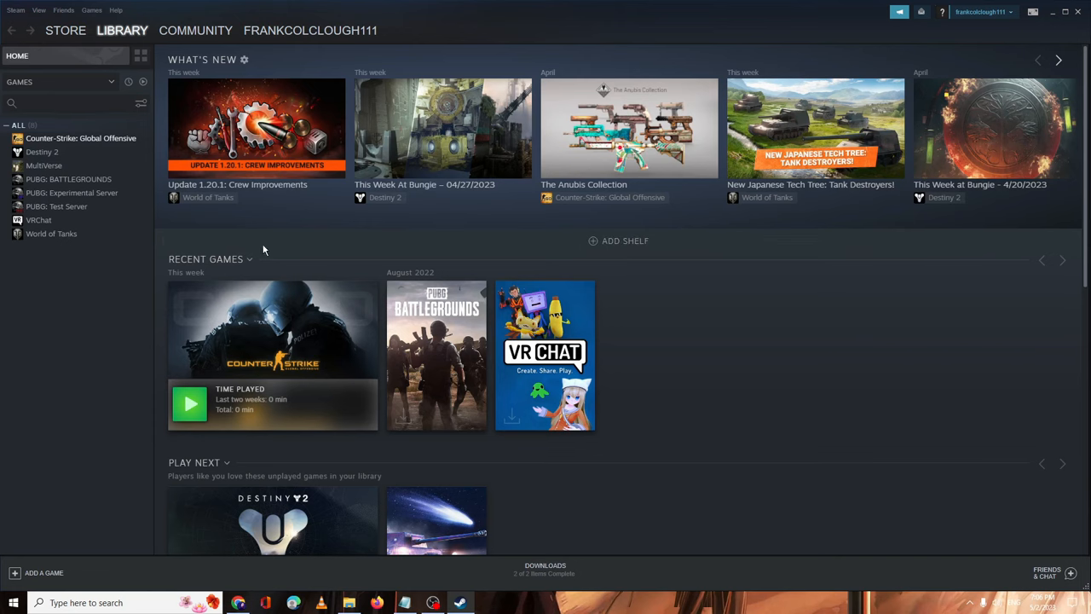
- Open the Properties window for Counter-Strike: Global Offensive from the Library list
{"action": "left_click", "coordinate": [81, 137]}
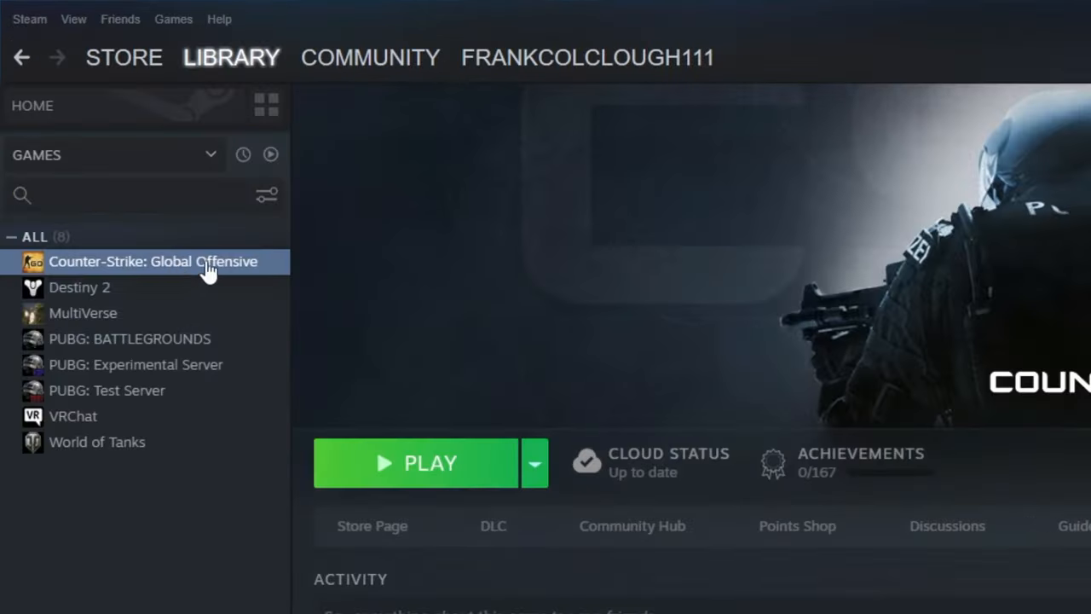
{"action": "right_click", "coordinate": [152, 261]}
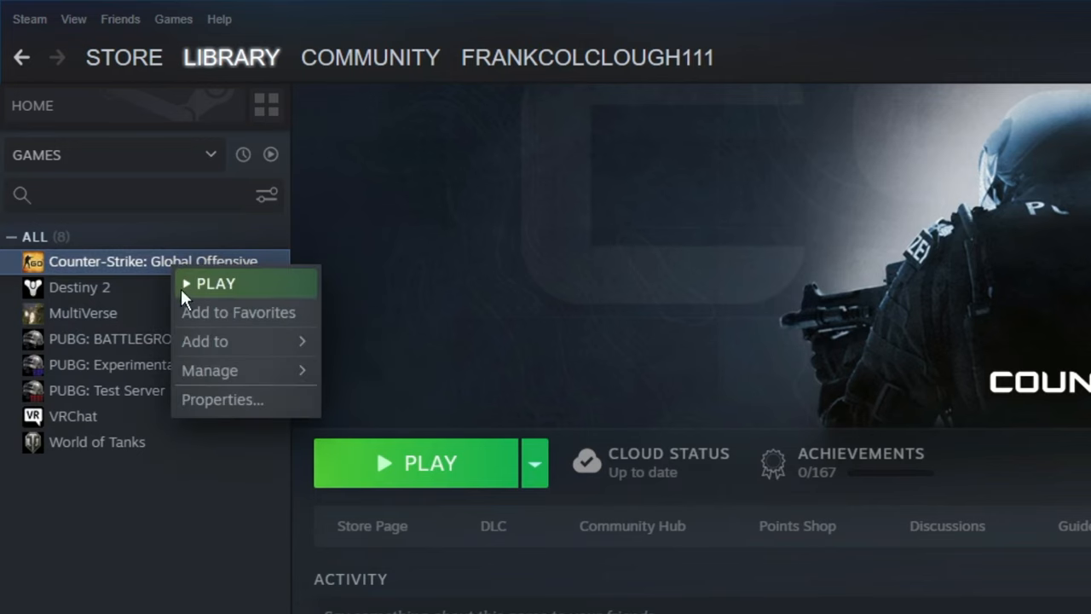
{"action": "left_click", "coordinate": [222, 399]}
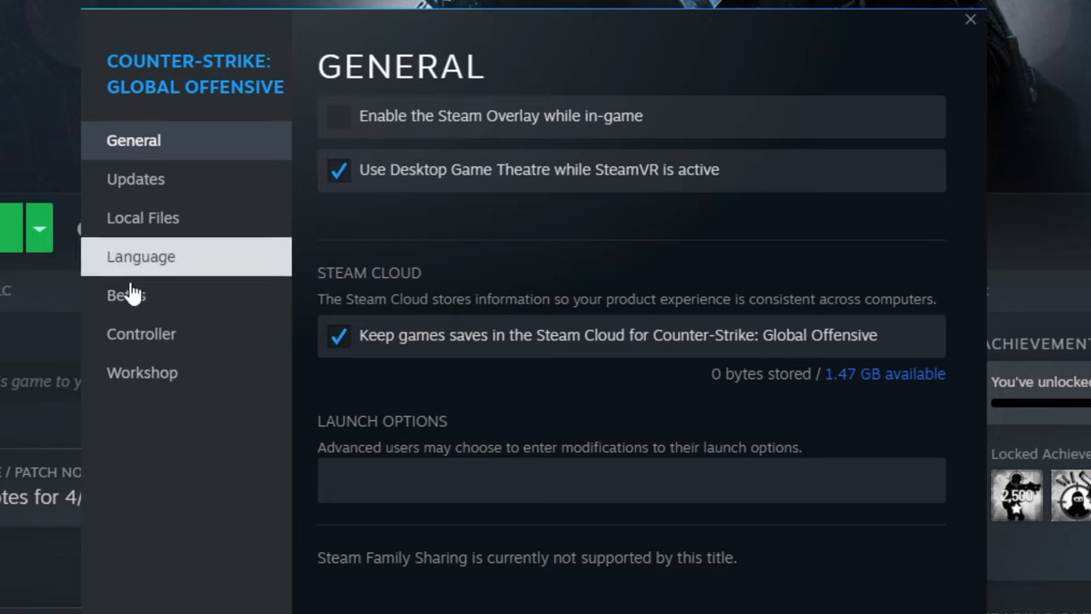
- Verify integrity of Counter-Strike: Global Offensive's game files from the Local Files settings
{"action": "left_click", "coordinate": [143, 218]}
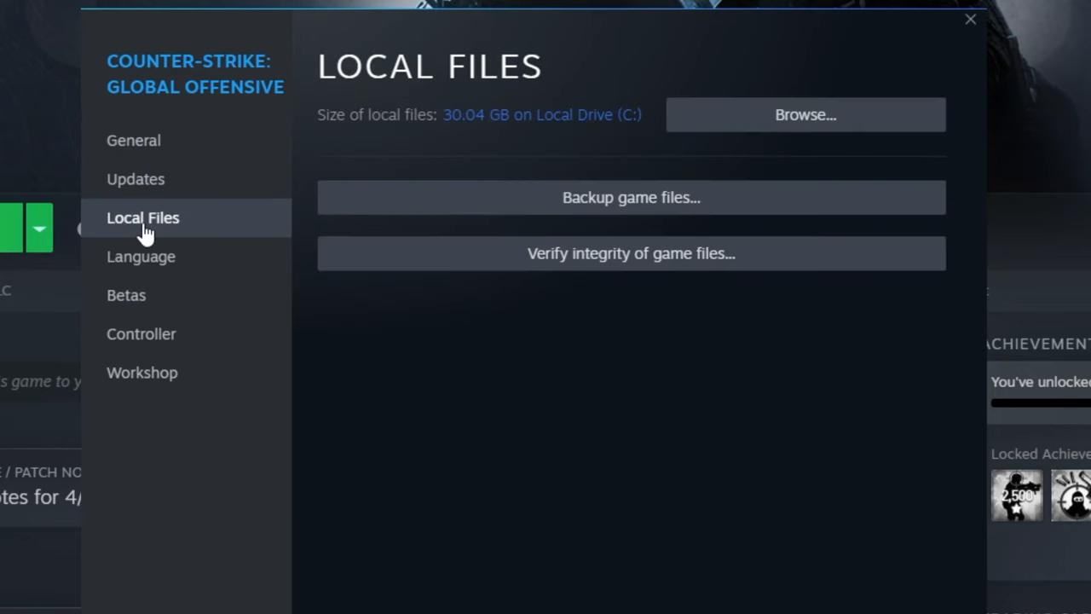
{"action": "mouse_move", "coordinate": [571, 253]}
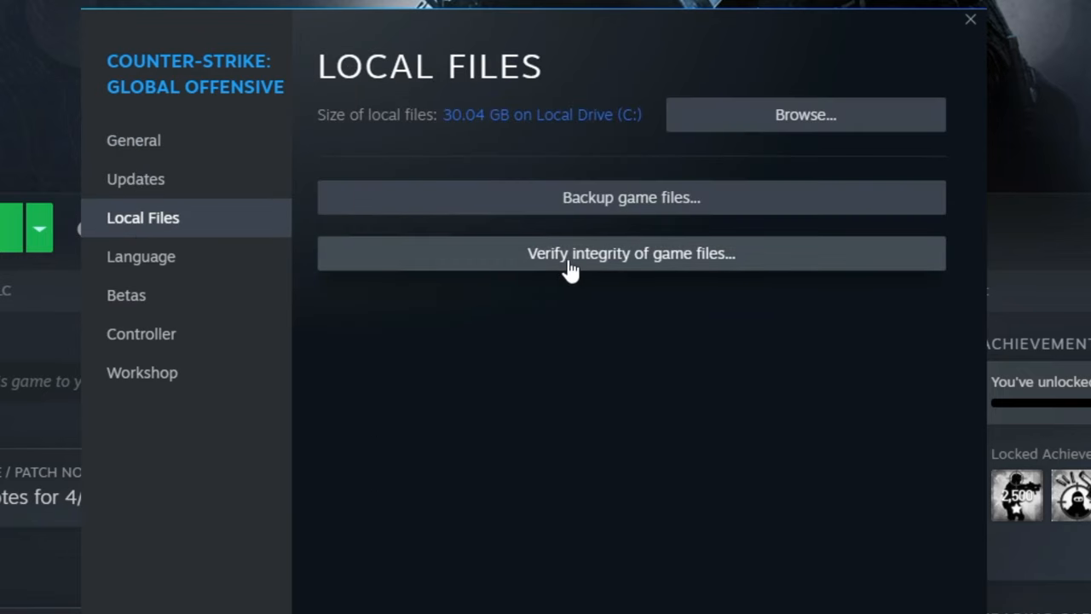
{"action": "mouse_move", "coordinate": [641, 267]}
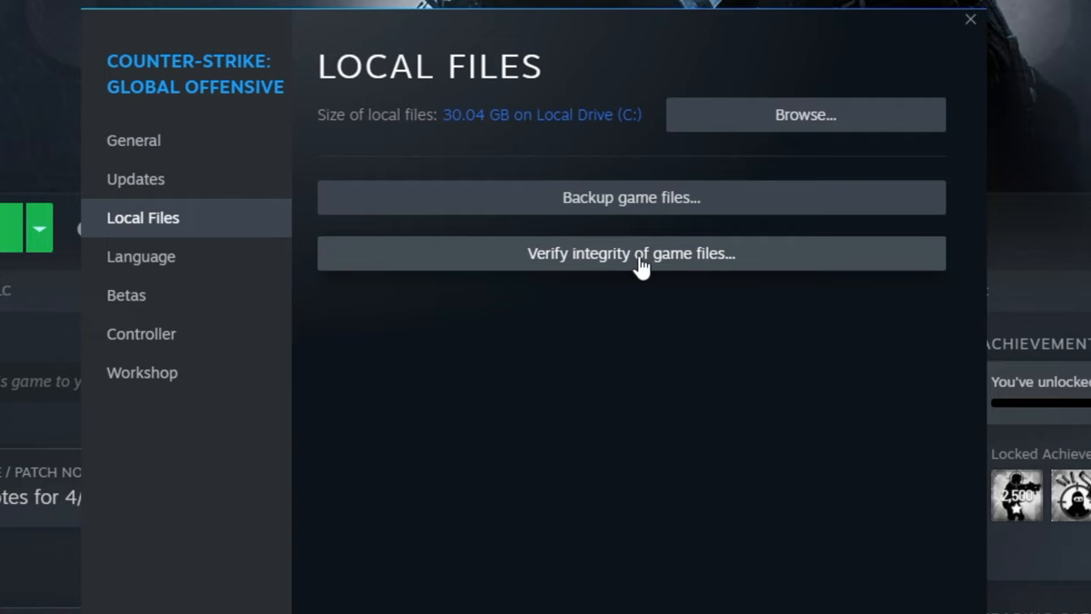
{"action": "left_click", "coordinate": [631, 253]}
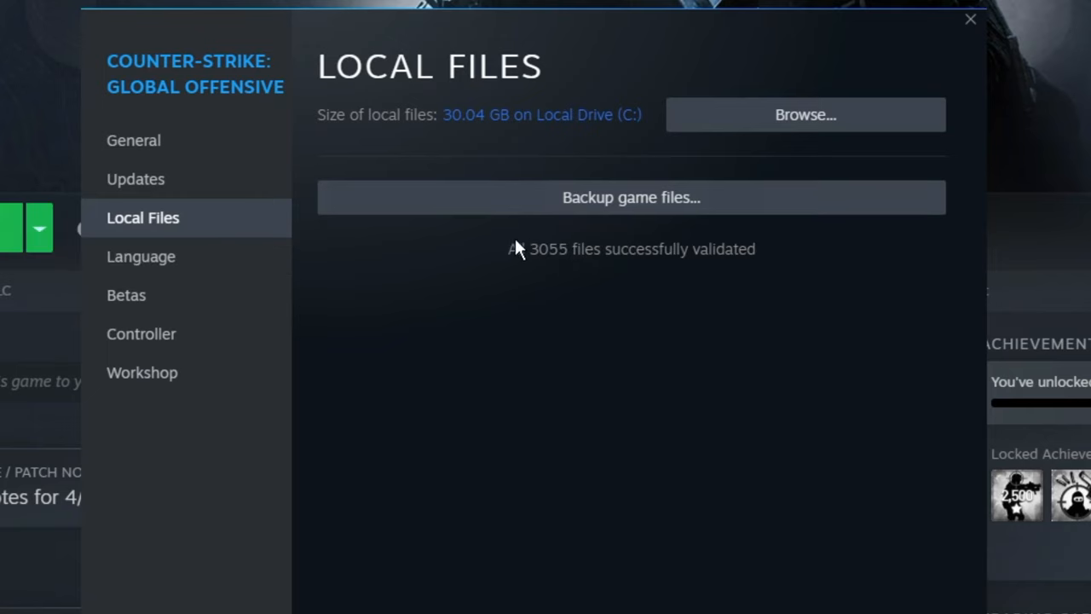
{"action": "mouse_move", "coordinate": [666, 268]}
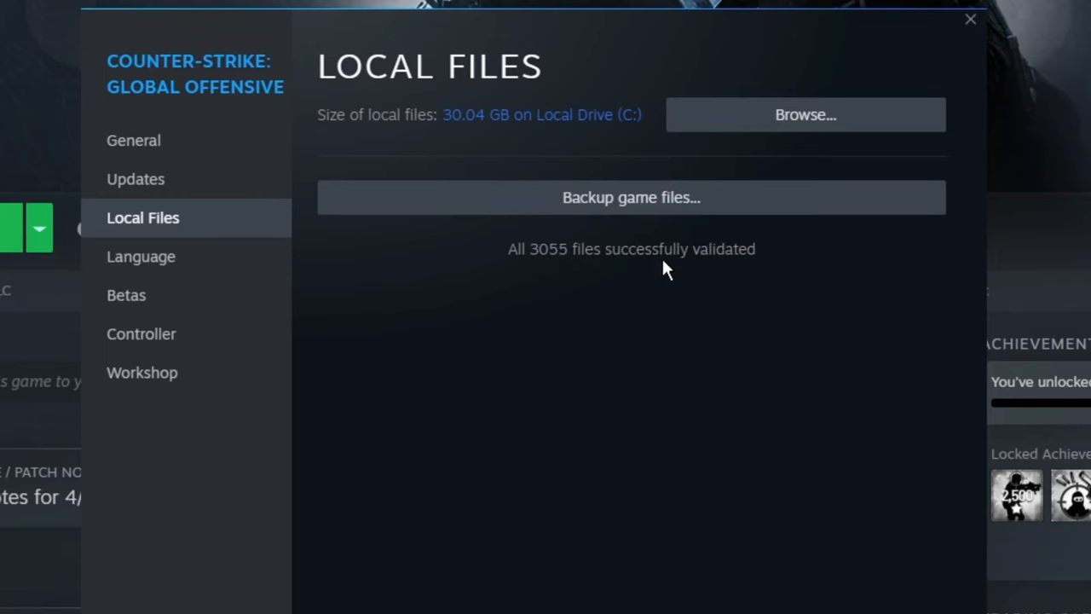
{"action": "mouse_move", "coordinate": [667, 245]}
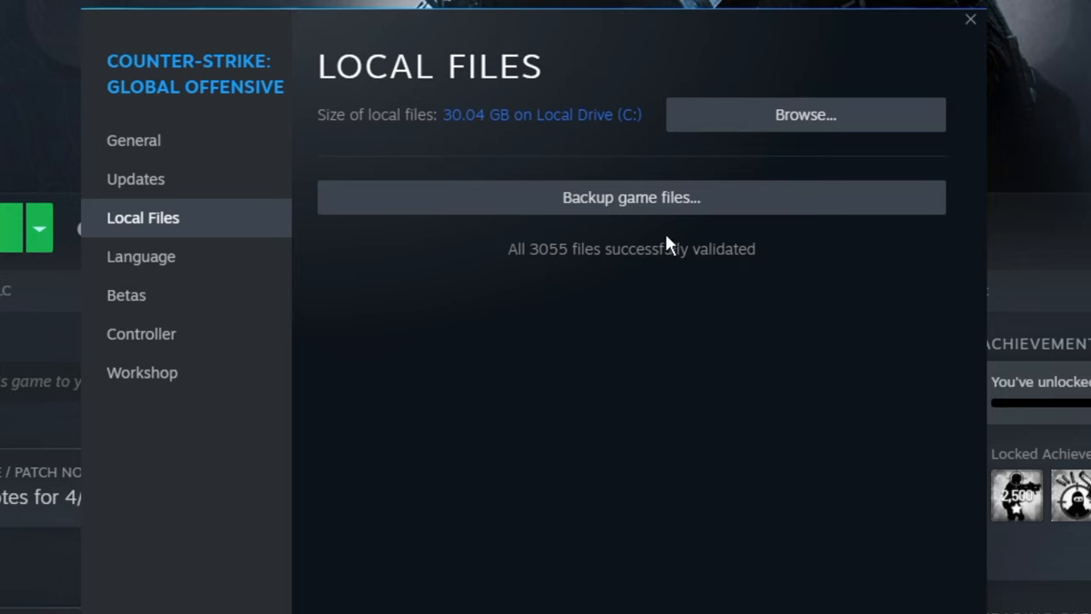
{"action": "mouse_move", "coordinate": [635, 259]}
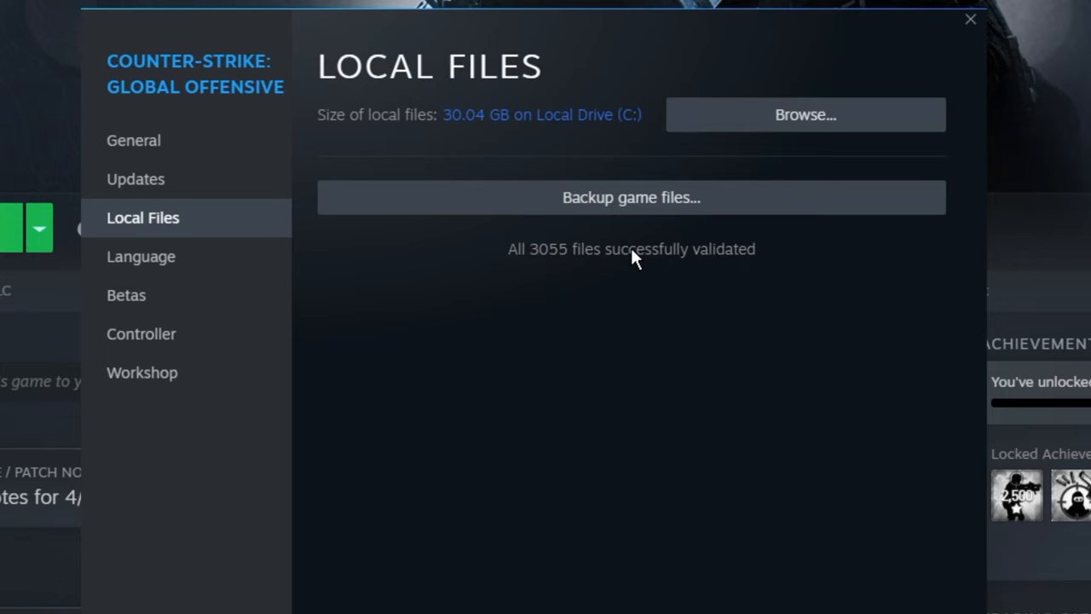
{"action": "mouse_move", "coordinate": [640, 288]}
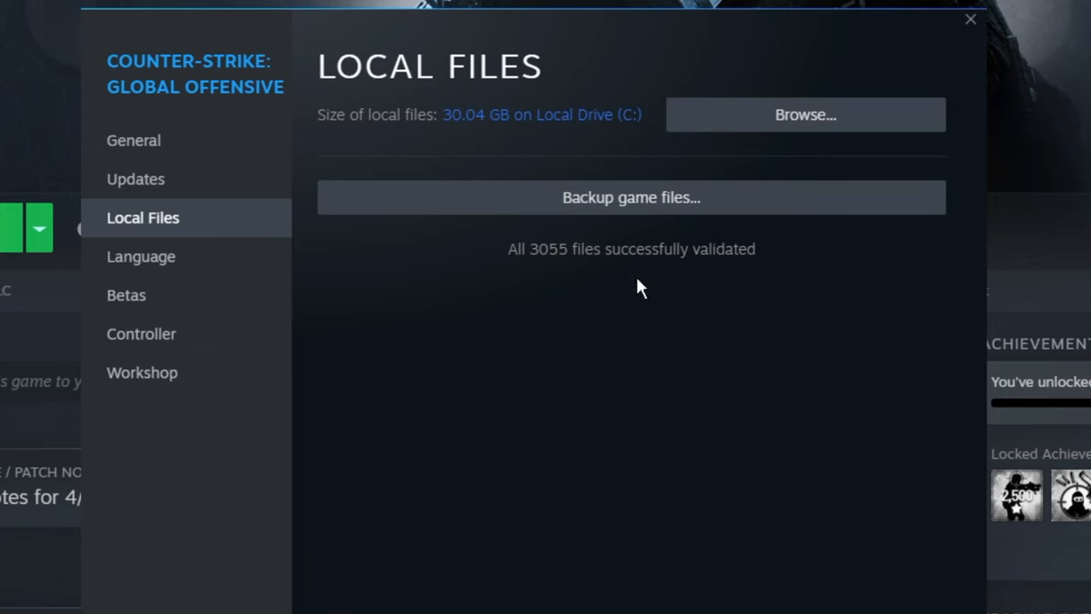
- Close the Properties window after all 3055 files validate successfully
{"action": "left_click", "coordinate": [970, 19]}
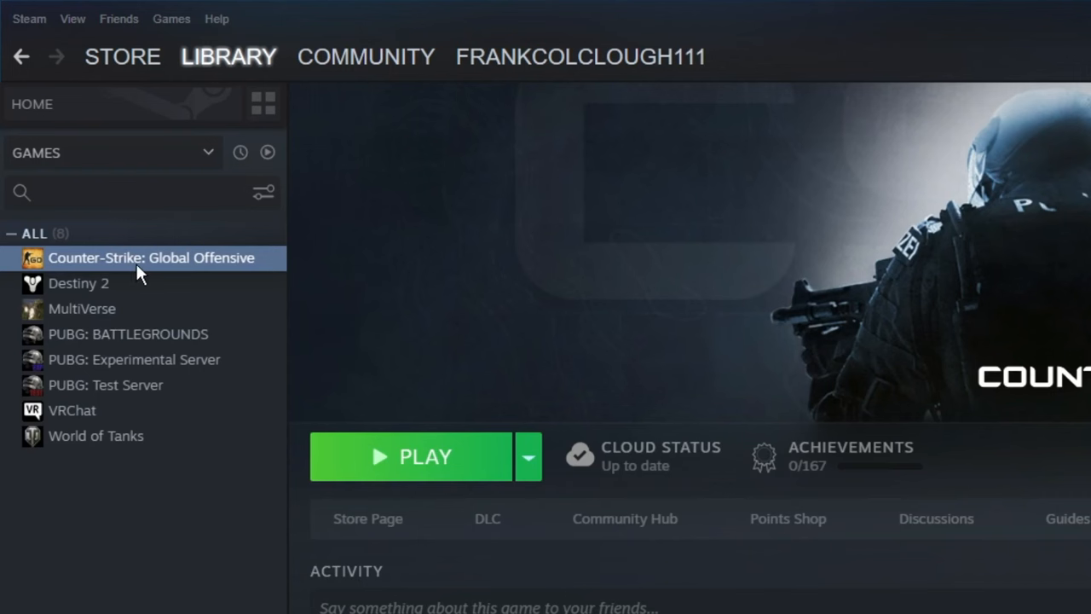
- Browse Counter-Strike: Global Offensive's local files to open its installation folder in File Explorer
{"action": "right_click", "coordinate": [152, 257]}
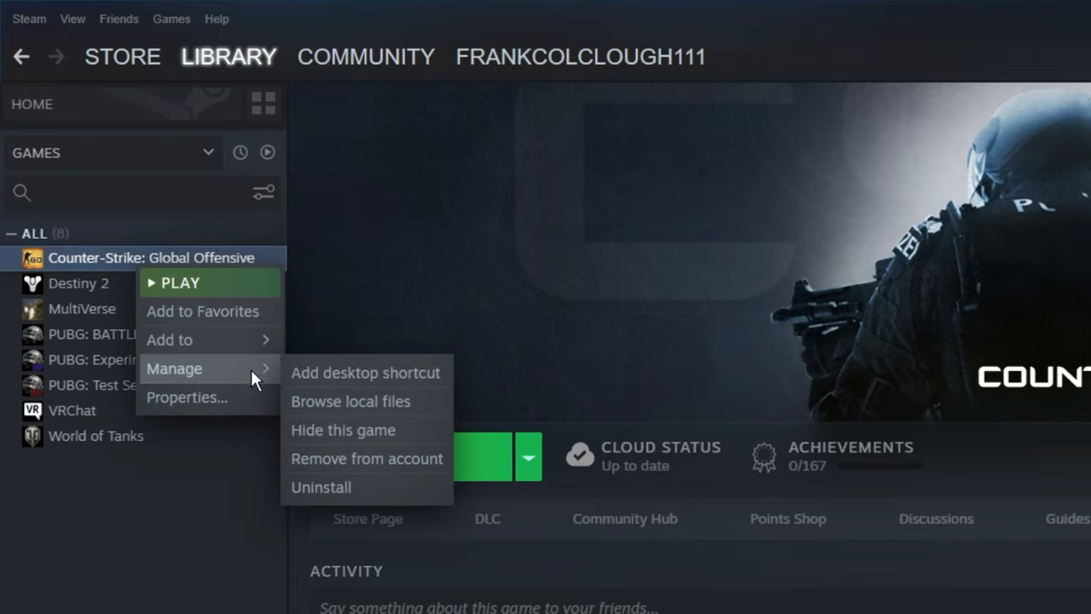
{"action": "mouse_move", "coordinate": [358, 414]}
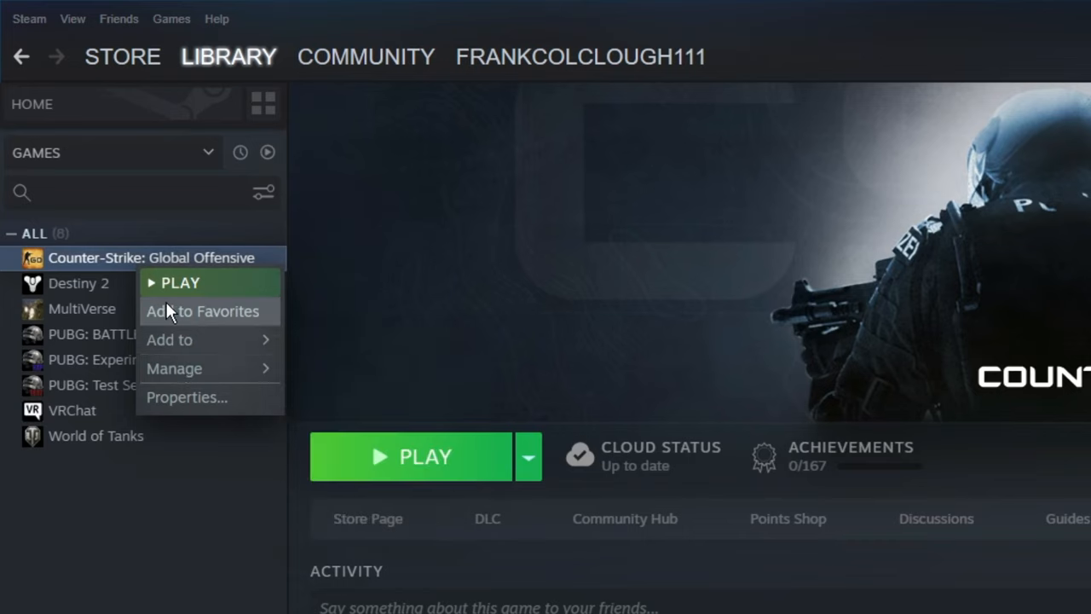
{"action": "mouse_move", "coordinate": [101, 283]}
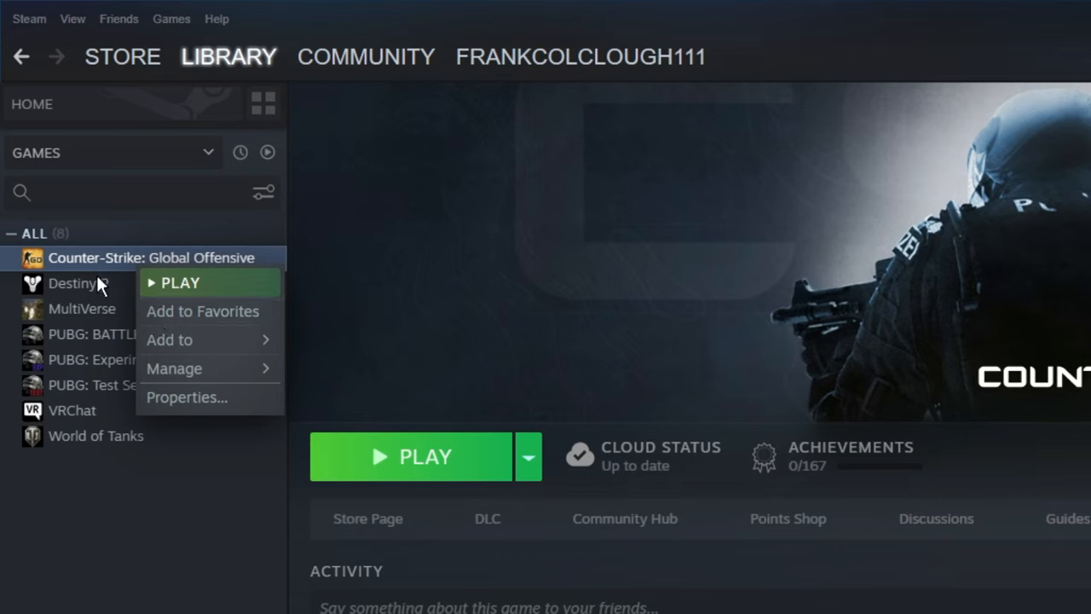
{"action": "mouse_move", "coordinate": [118, 274]}
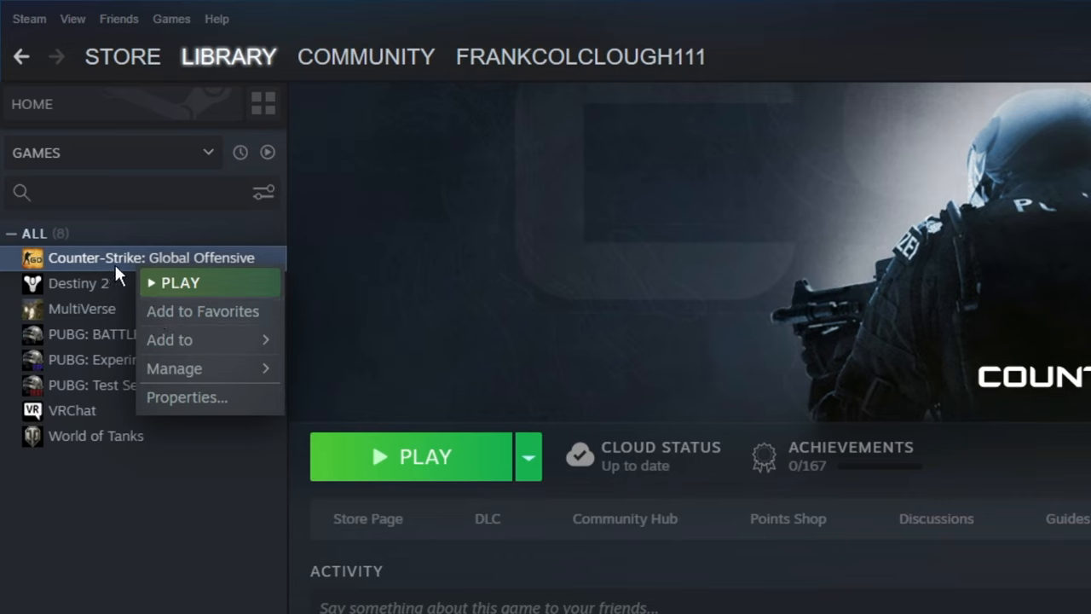
{"action": "mouse_move", "coordinate": [70, 358]}
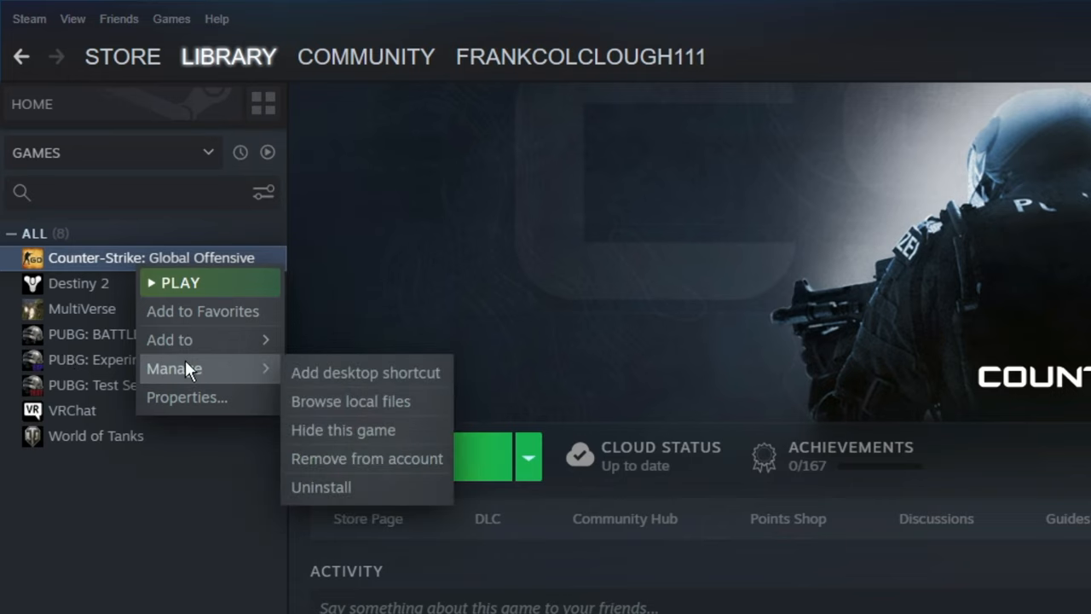
{"action": "left_click", "coordinate": [350, 401]}
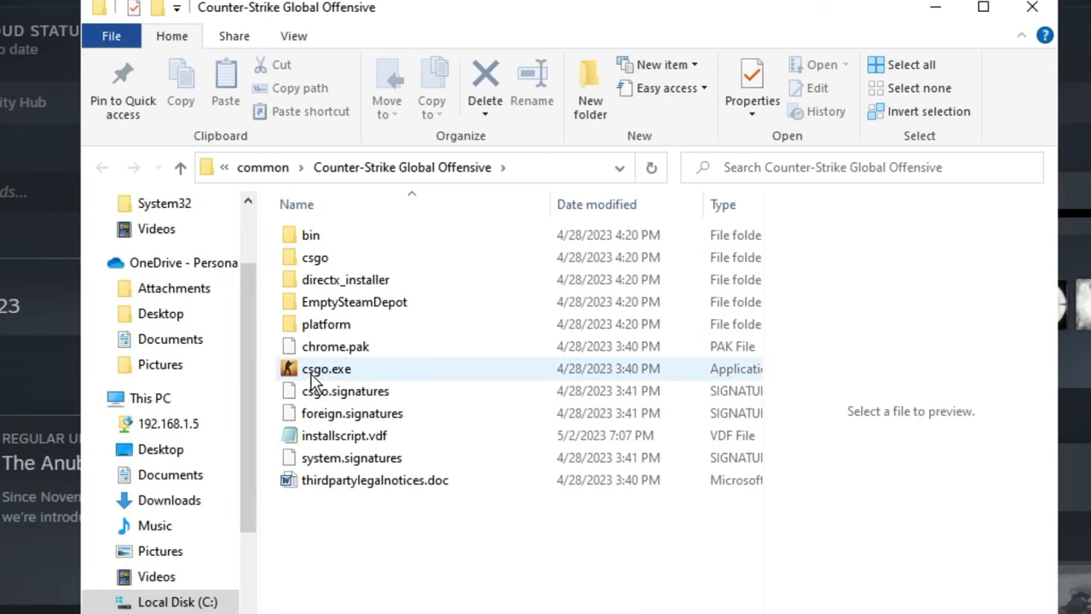
{"action": "mouse_move", "coordinate": [326, 375]}
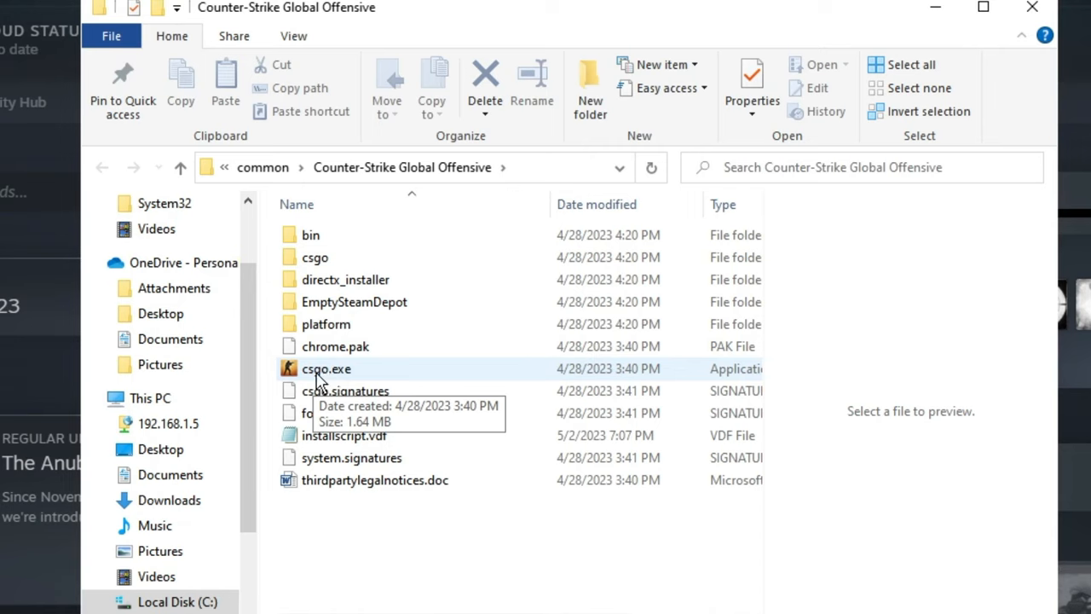
{"action": "mouse_move", "coordinate": [332, 380]}
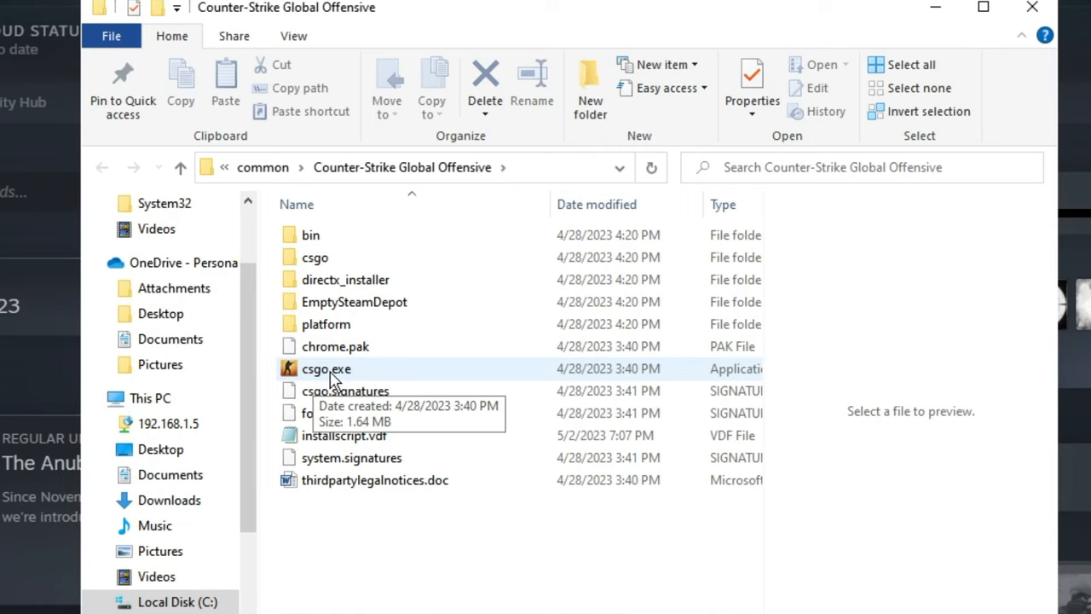
- Bring up the context menu for csgo.exe in the game's installation folder
{"action": "right_click", "coordinate": [327, 369]}
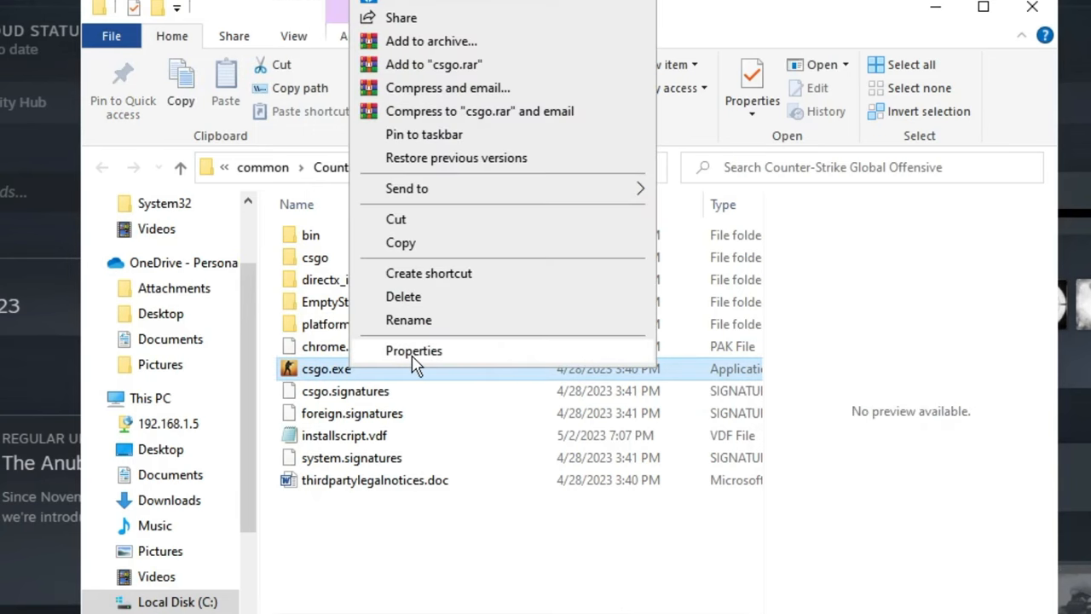
- Open csgo.exe's Properties on the Compatibility page
{"action": "left_click", "coordinate": [413, 351]}
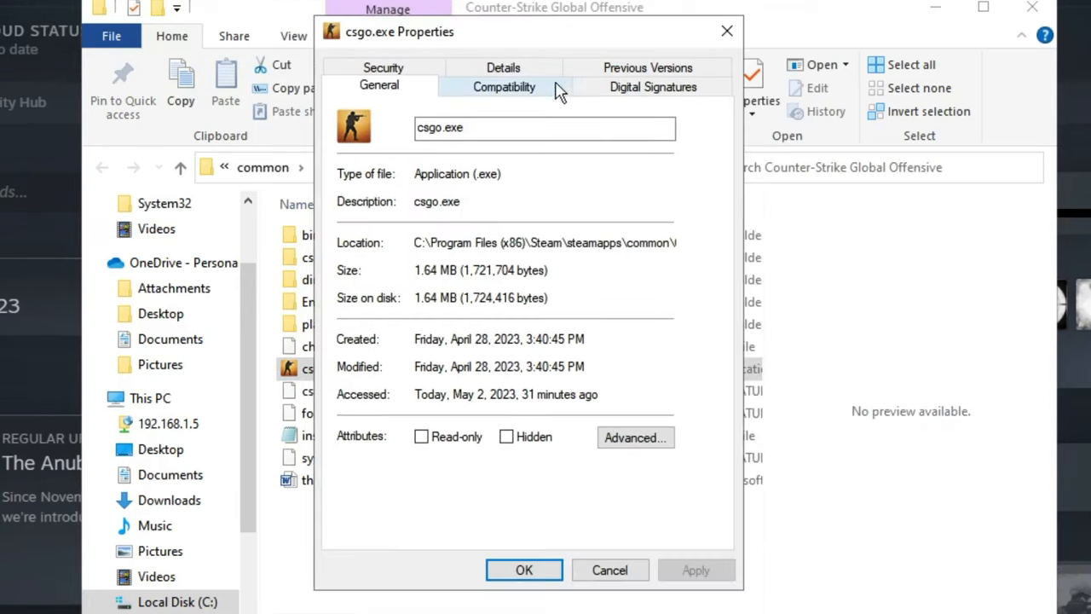
{"action": "mouse_move", "coordinate": [507, 94]}
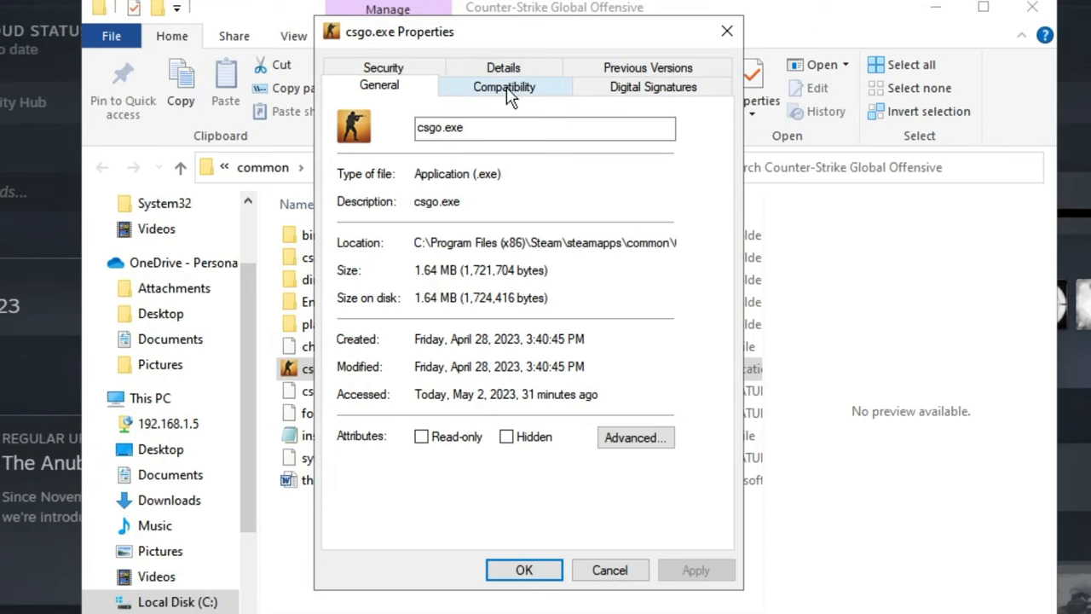
{"action": "left_click", "coordinate": [504, 86]}
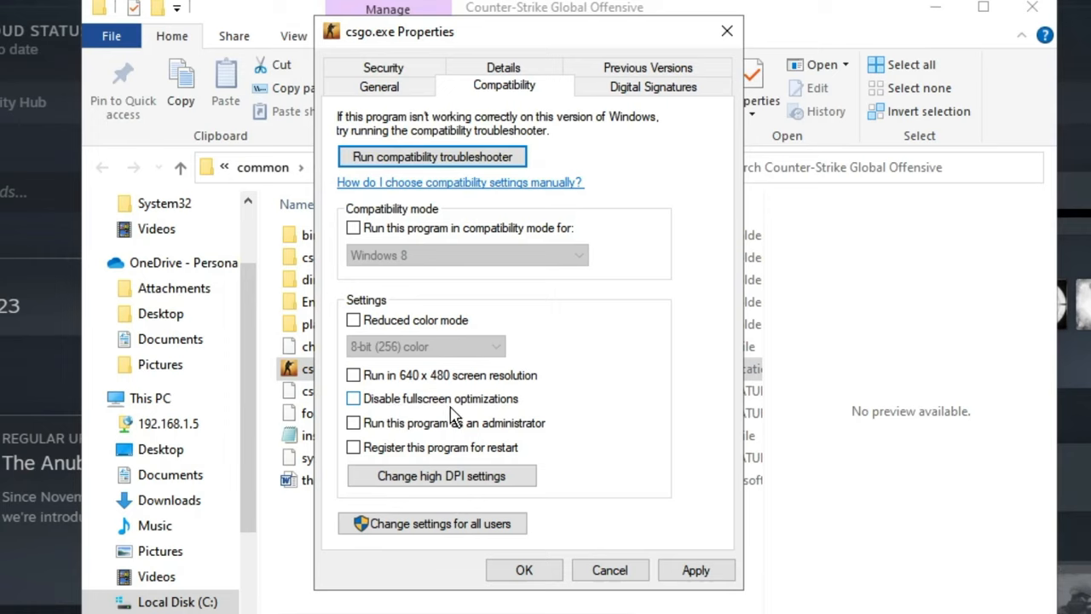
{"action": "mouse_move", "coordinate": [466, 437]}
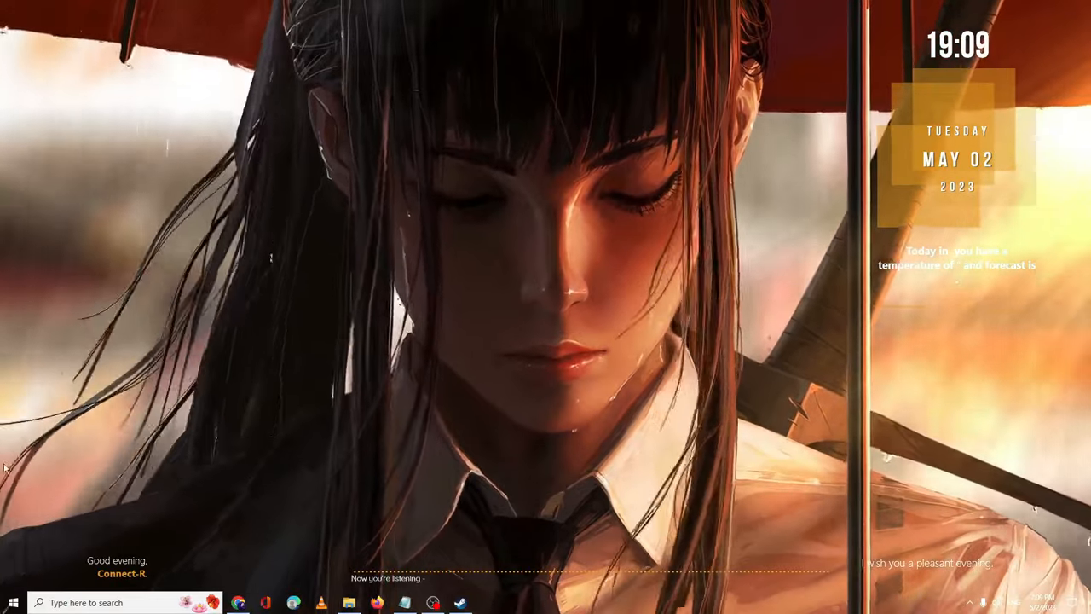
- Launch Device Manager from Win+X and select the AMD Radeon(TM) Graphics adapter under Display adapters
{"action": "right_click", "coordinate": [13, 601]}
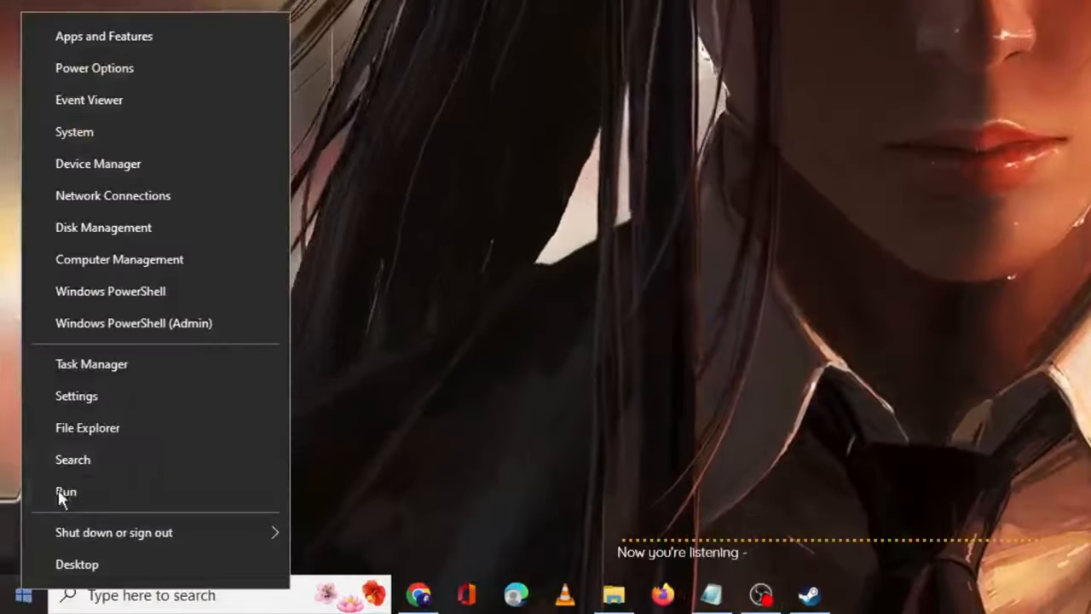
{"action": "mouse_move", "coordinate": [128, 164]}
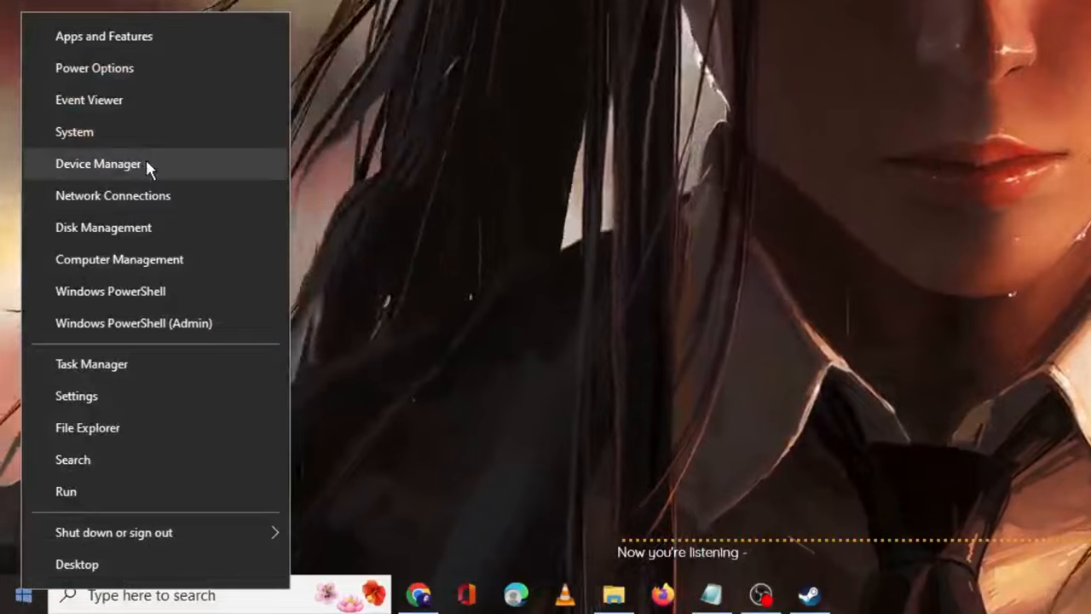
{"action": "left_click", "coordinate": [98, 162]}
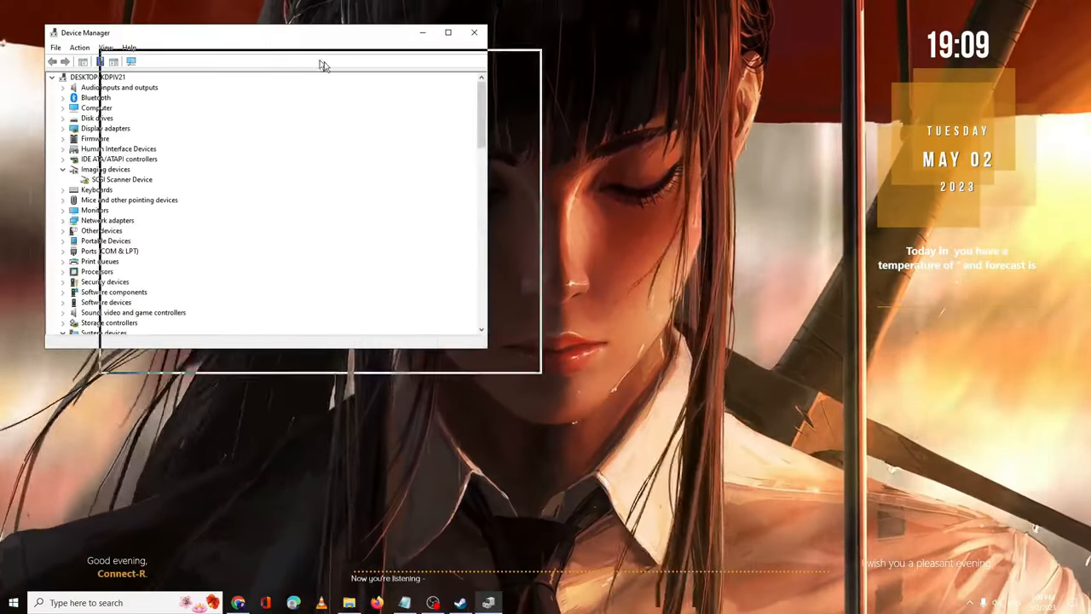
{"action": "left_click", "coordinate": [448, 33]}
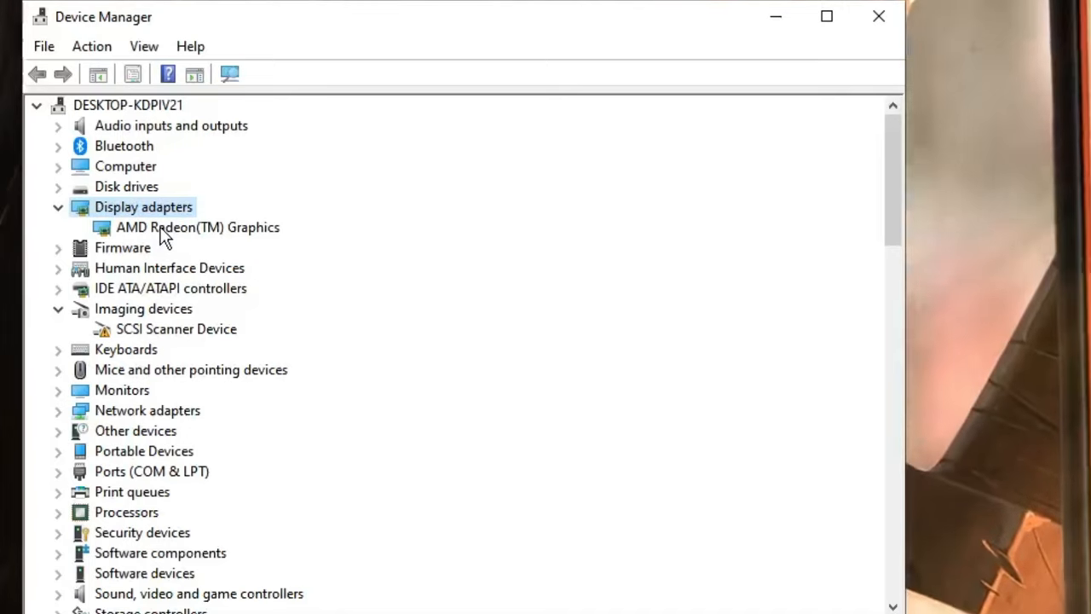
{"action": "left_click", "coordinate": [198, 227]}
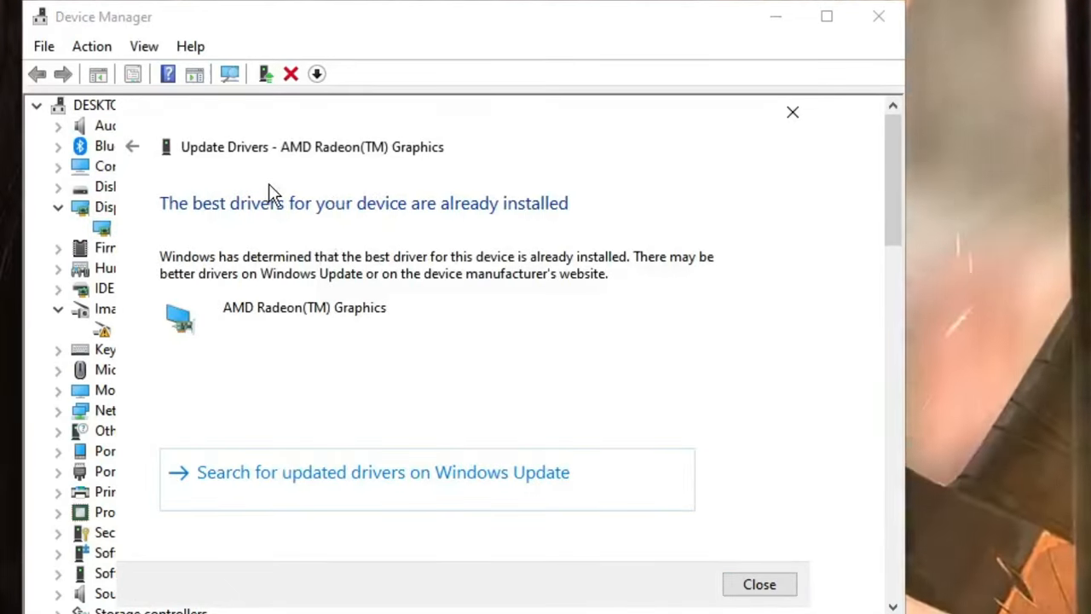
{"action": "mouse_move", "coordinate": [327, 245]}
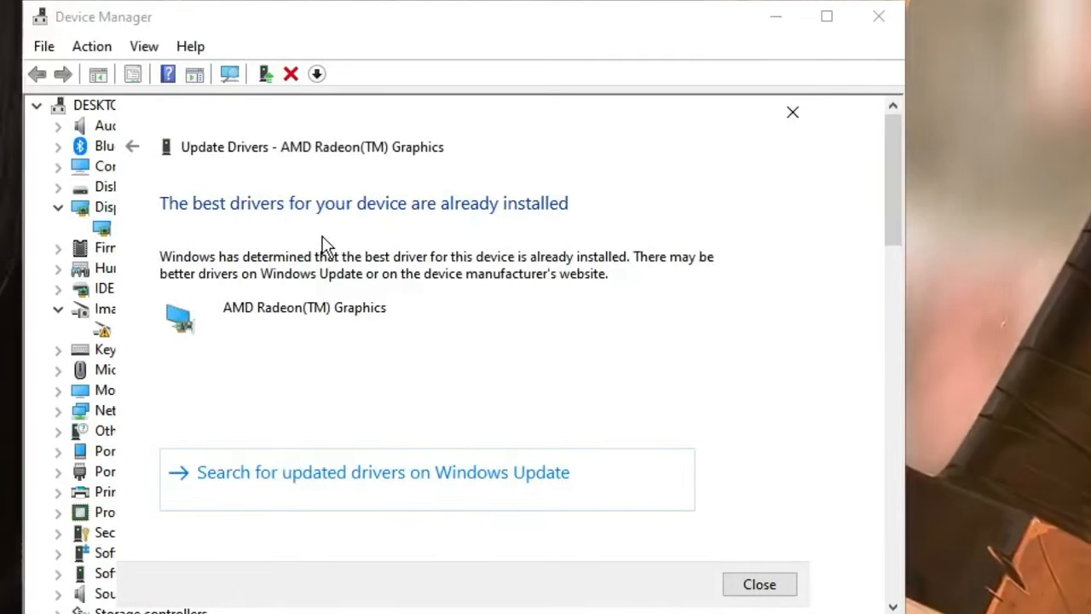
{"action": "mouse_move", "coordinate": [388, 272]}
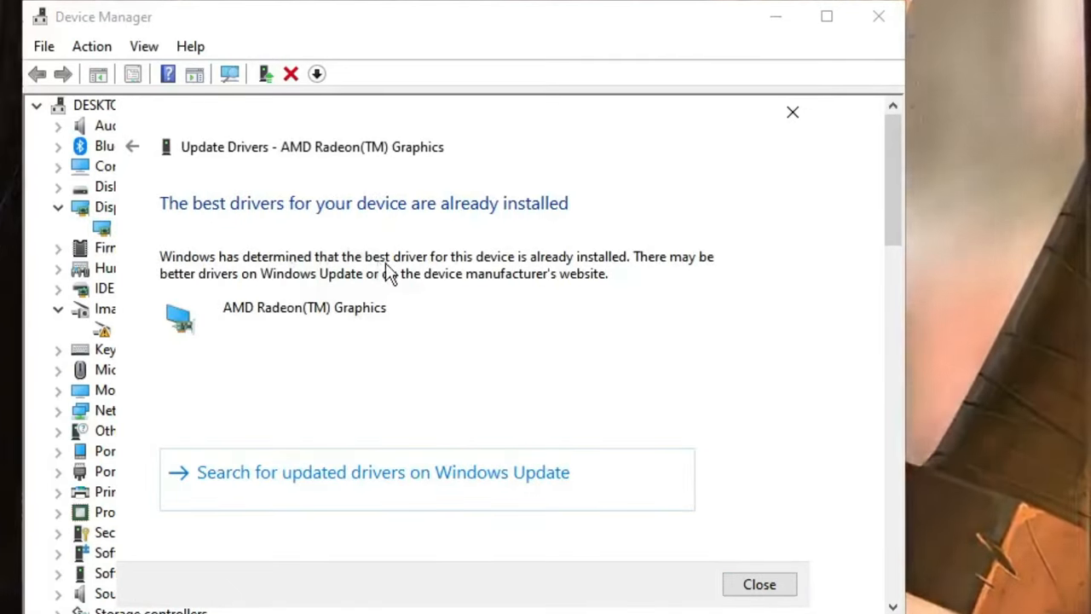
- Close the driver update results reporting the best driver is installed, then Device Manager
{"action": "left_click", "coordinate": [758, 583]}
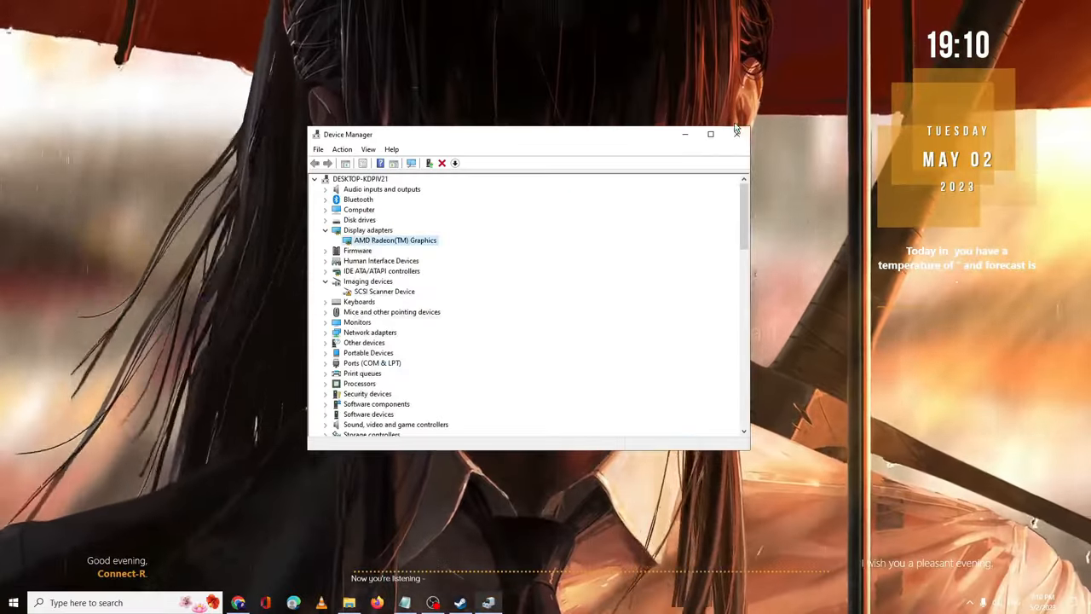
{"action": "left_click", "coordinate": [735, 134]}
{"action": "type", "text": "u"}
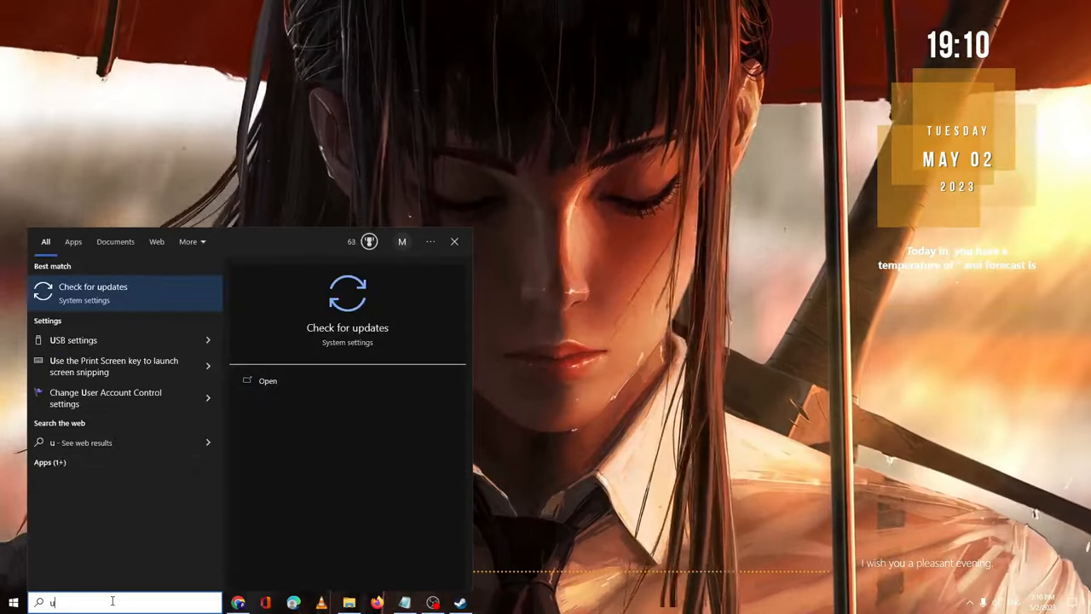
- Search 'update', confirm Windows is up to date on the Check for updates page, and close Settings
{"action": "type", "text": "pdate"}
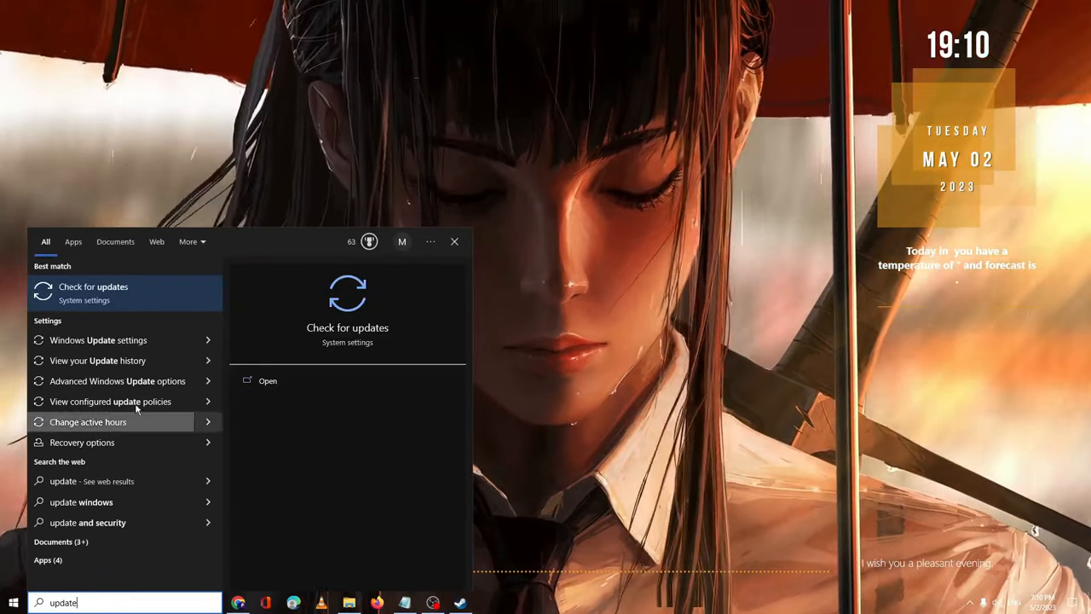
{"action": "left_click", "coordinate": [93, 287]}
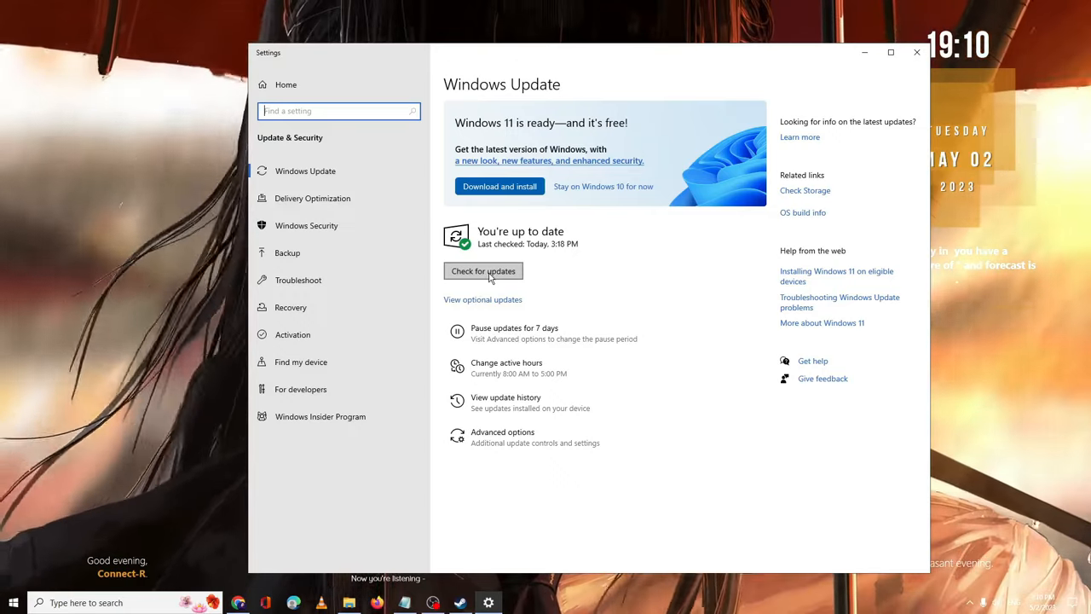
{"action": "mouse_move", "coordinate": [520, 284]}
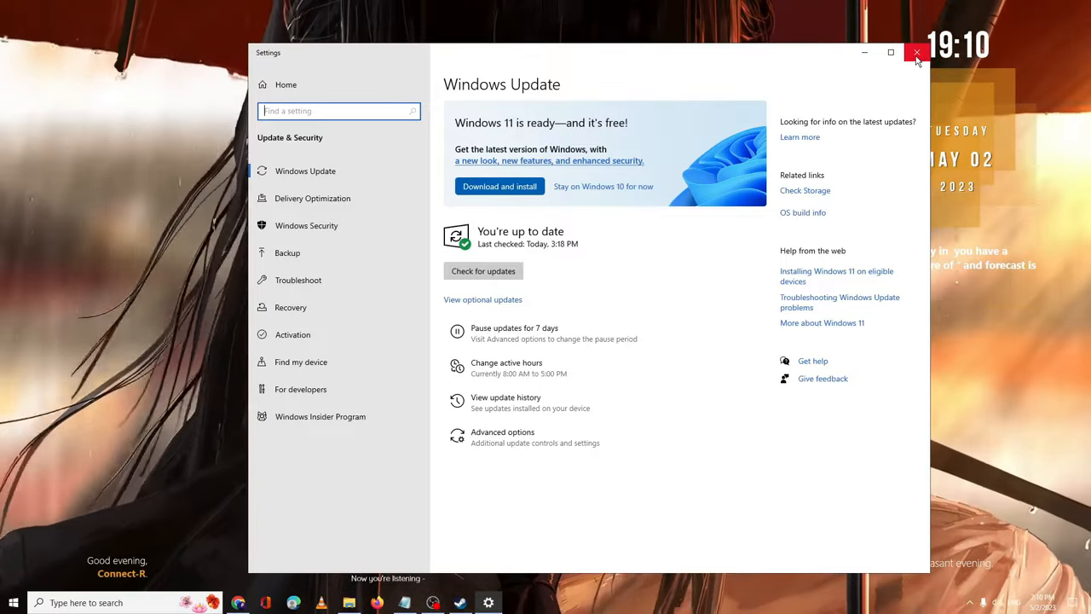
{"action": "left_click", "coordinate": [917, 53]}
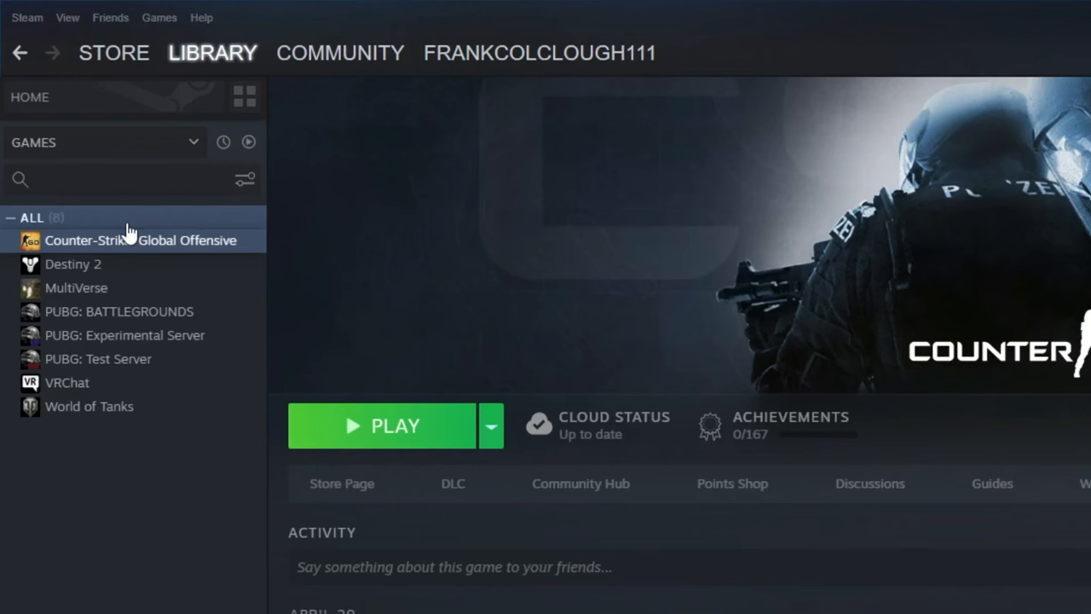
- Browse the local files of Counter-Strike: Global Offensive from its Library entry via Manage
{"action": "right_click", "coordinate": [139, 239]}
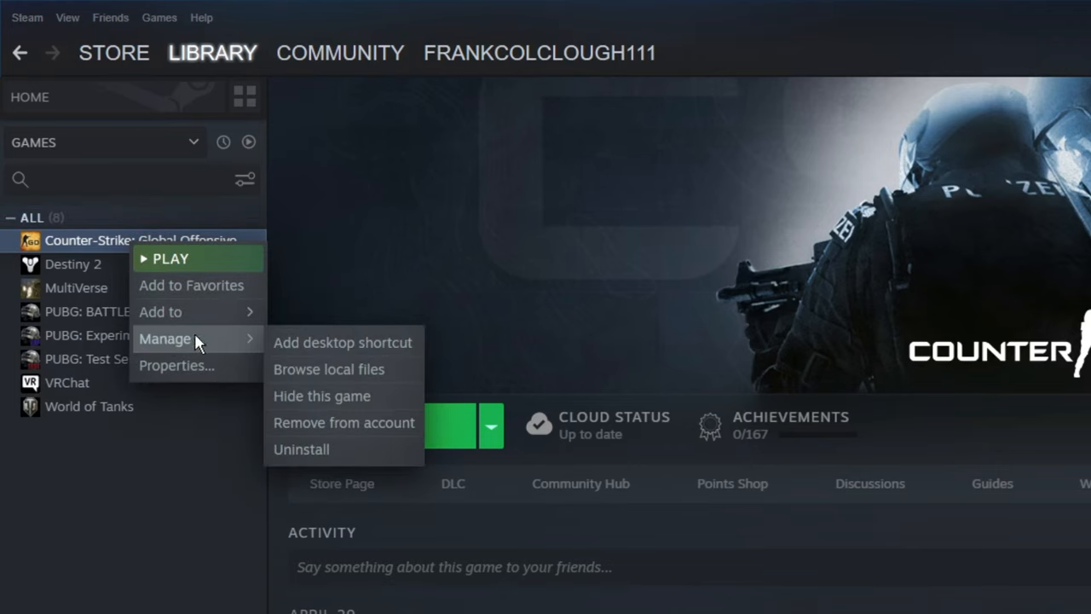
{"action": "mouse_move", "coordinate": [328, 369]}
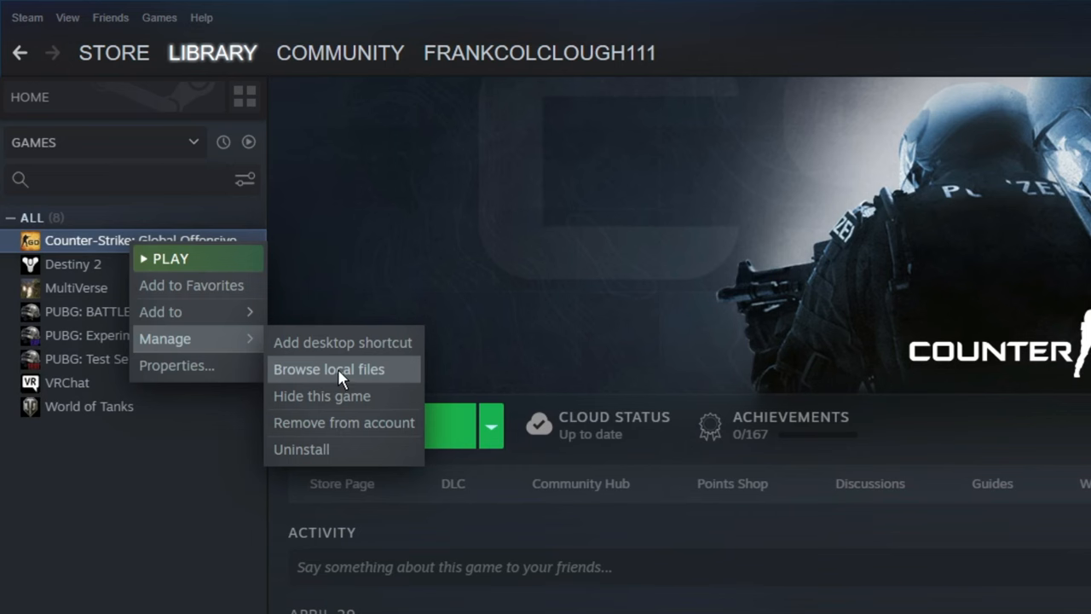
{"action": "left_click", "coordinate": [329, 369]}
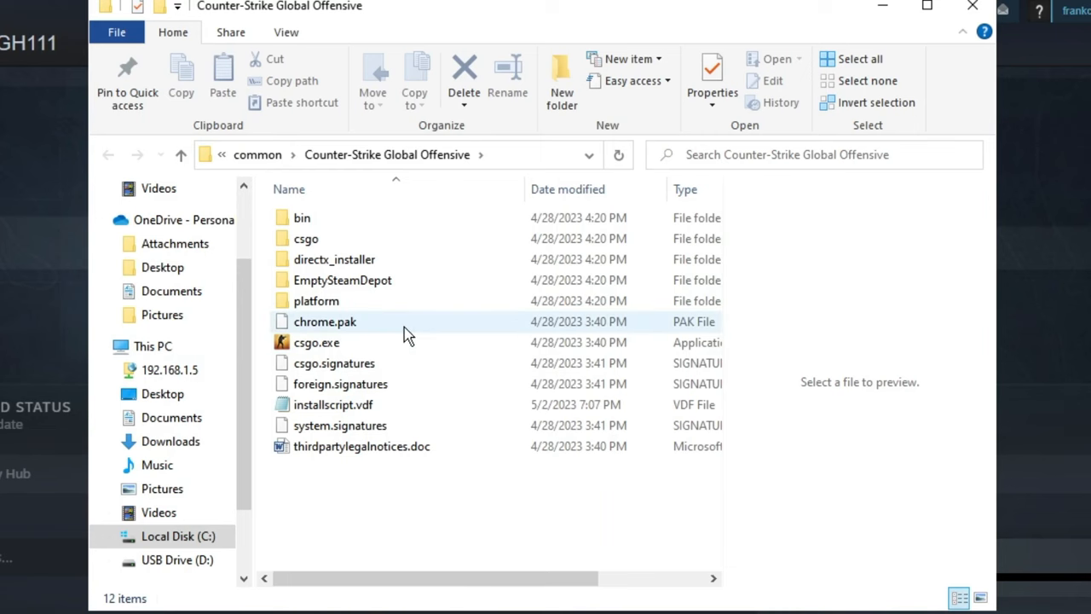
{"action": "mouse_move", "coordinate": [898, 31]}
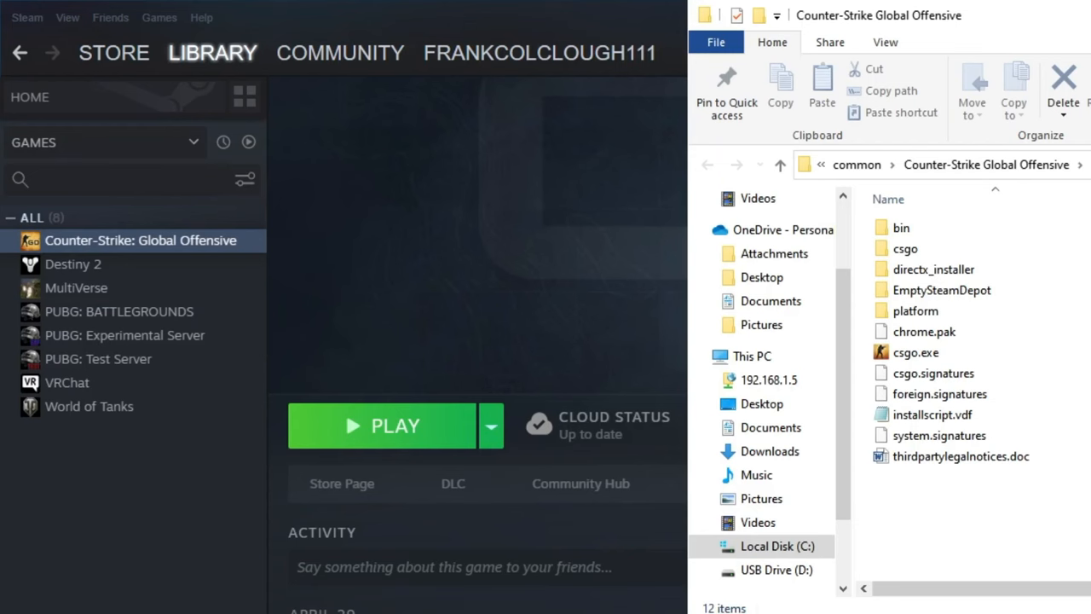
{"action": "right_click", "coordinate": [139, 239]}
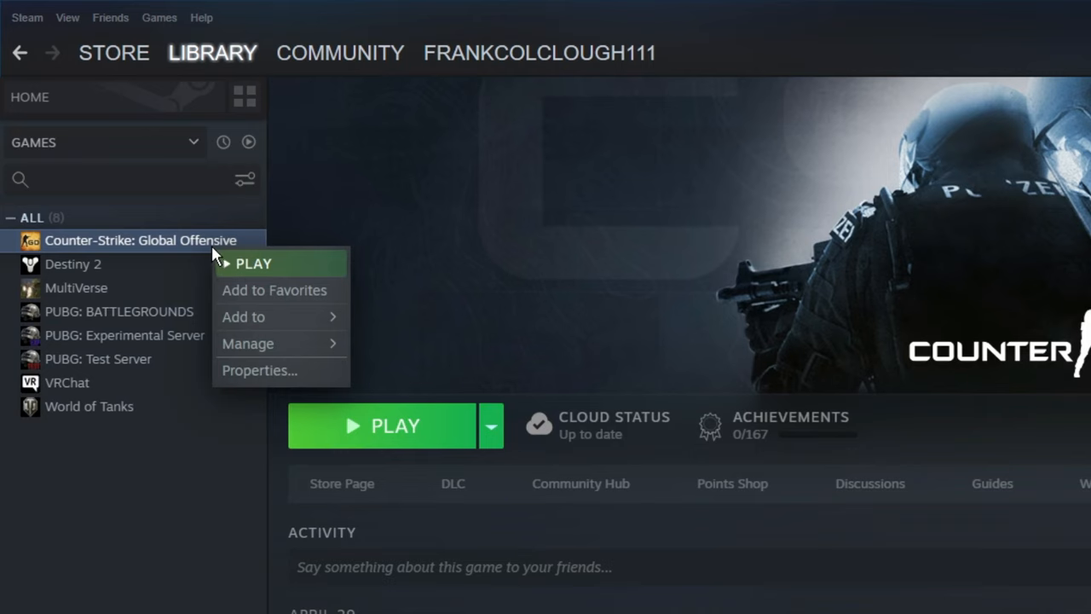
{"action": "left_click", "coordinate": [247, 344]}
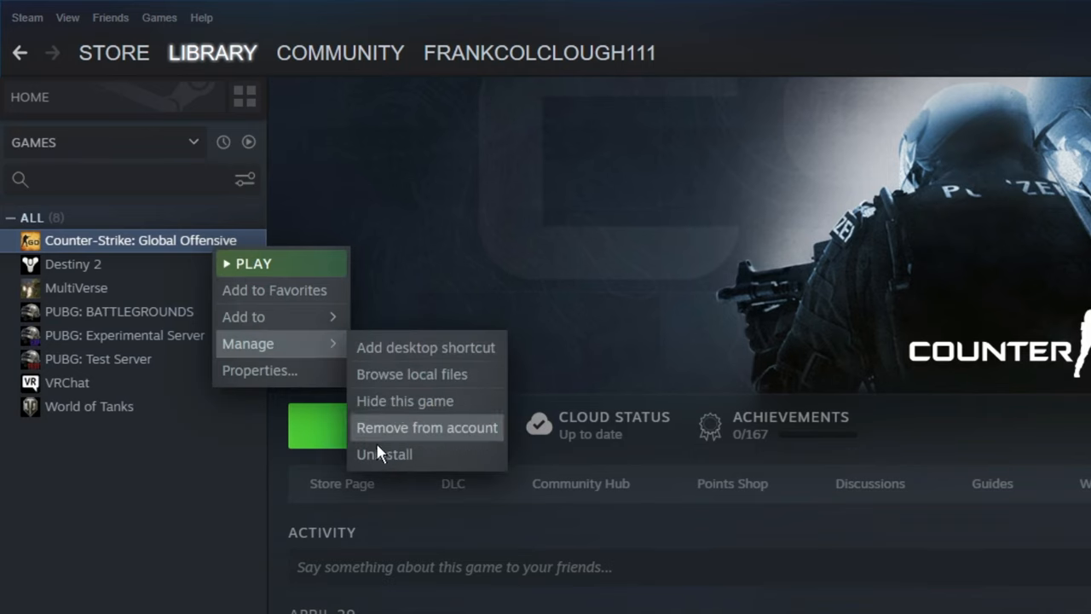
{"action": "left_click", "coordinate": [384, 453]}
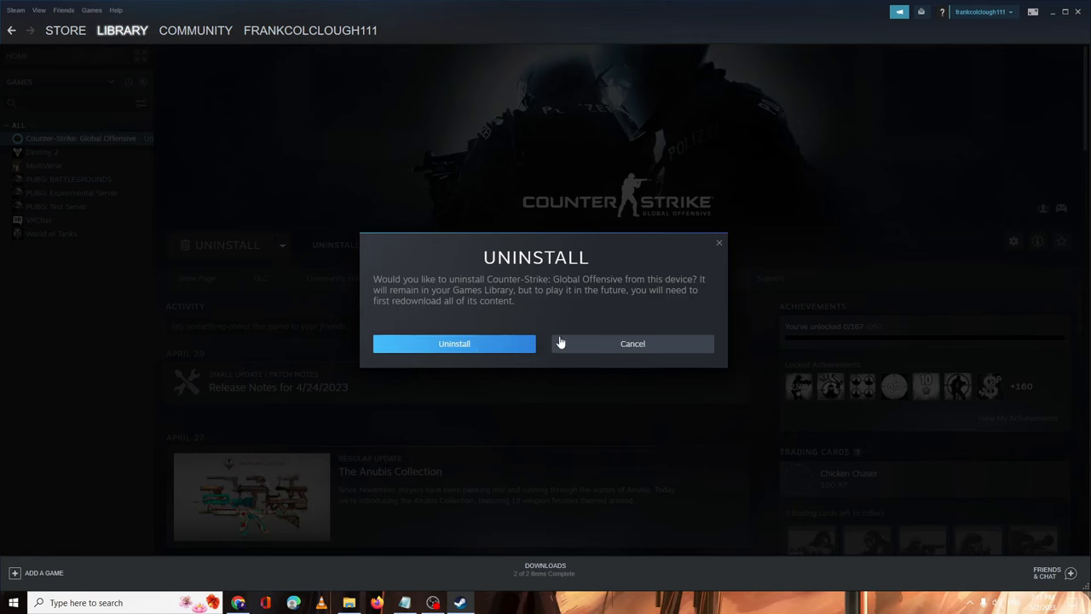
{"action": "left_click", "coordinate": [633, 343]}
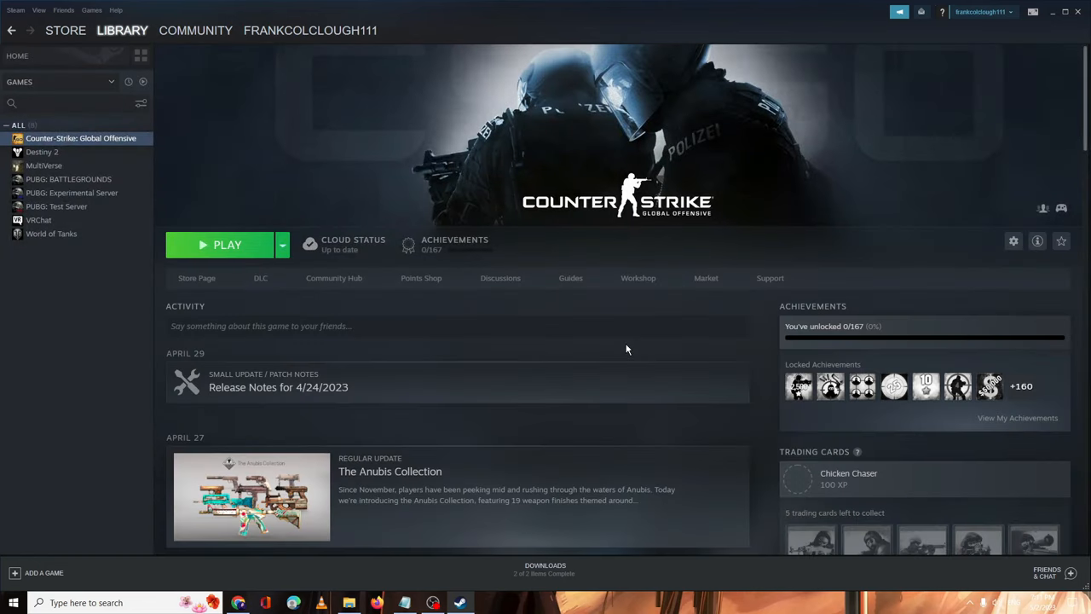
{"action": "mouse_move", "coordinate": [530, 263]}
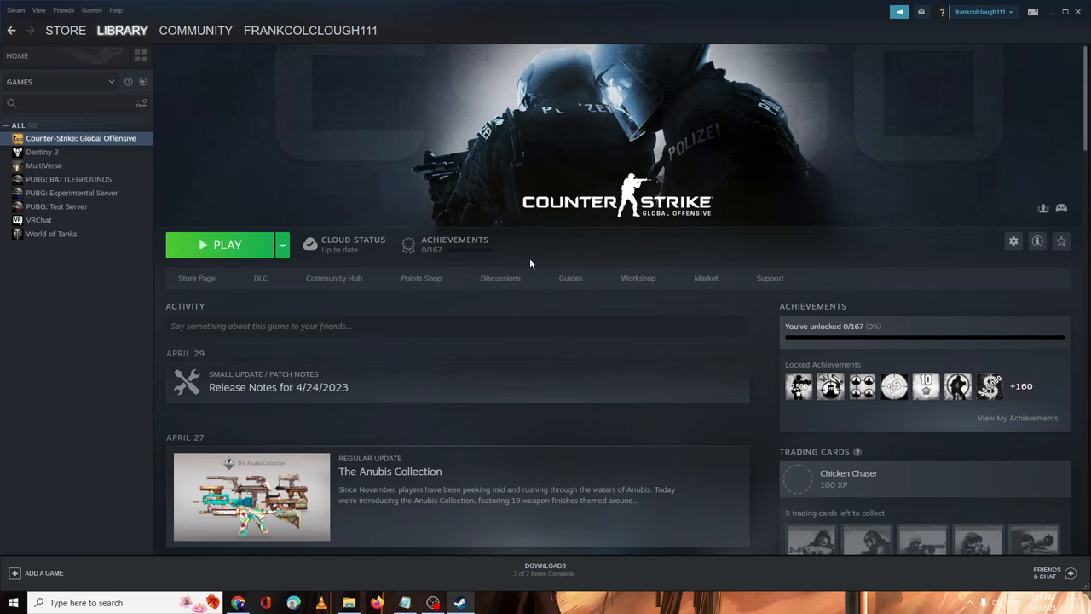
{"action": "mouse_move", "coordinate": [61, 181]}
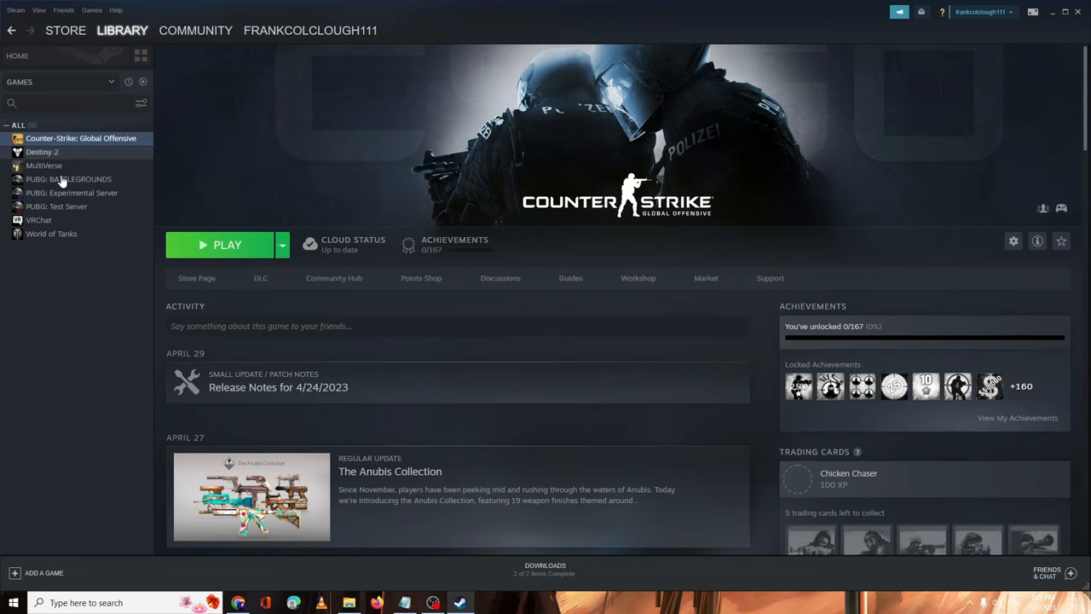
{"action": "mouse_move", "coordinate": [68, 179]}
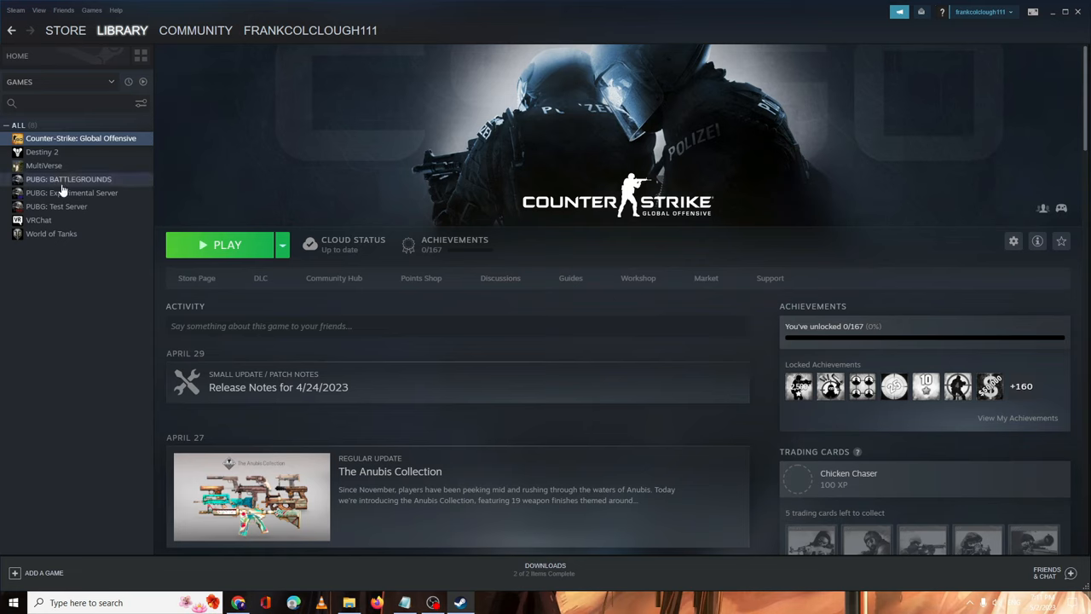